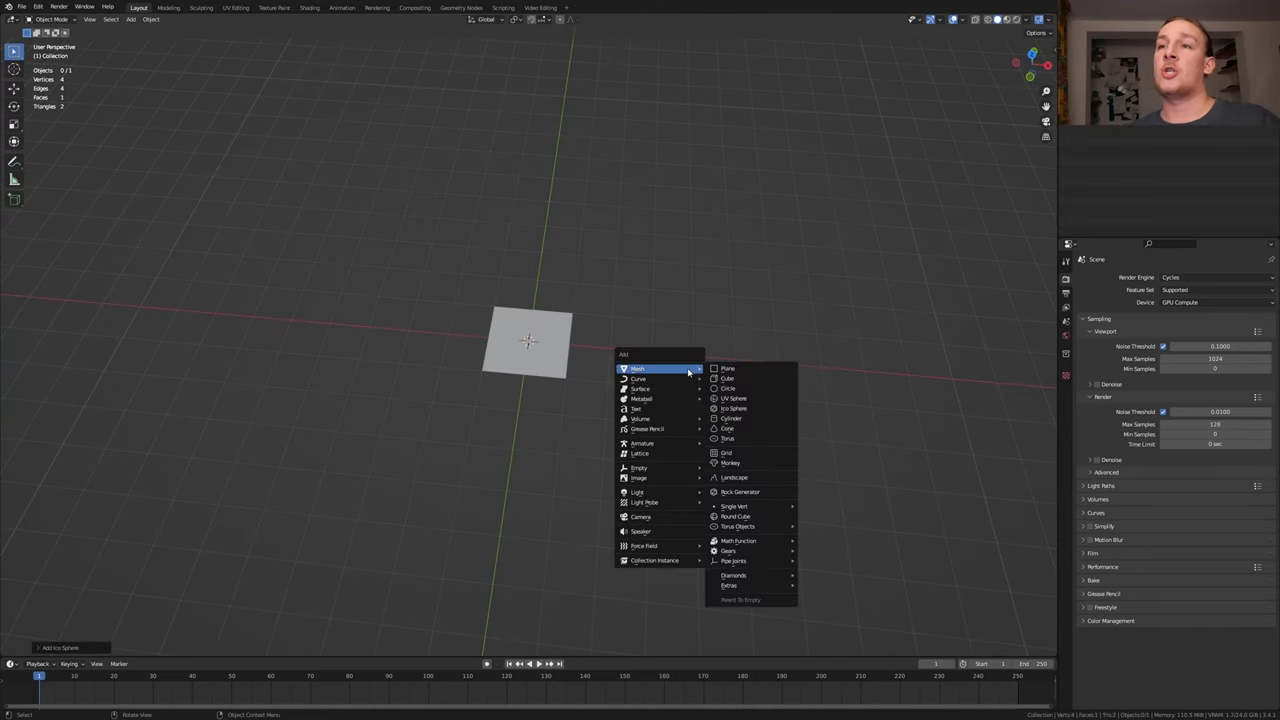
# Add an icosphere beside the plane and parent it to the plane with Ctrl+P Object.
pyautogui.click(732, 398)
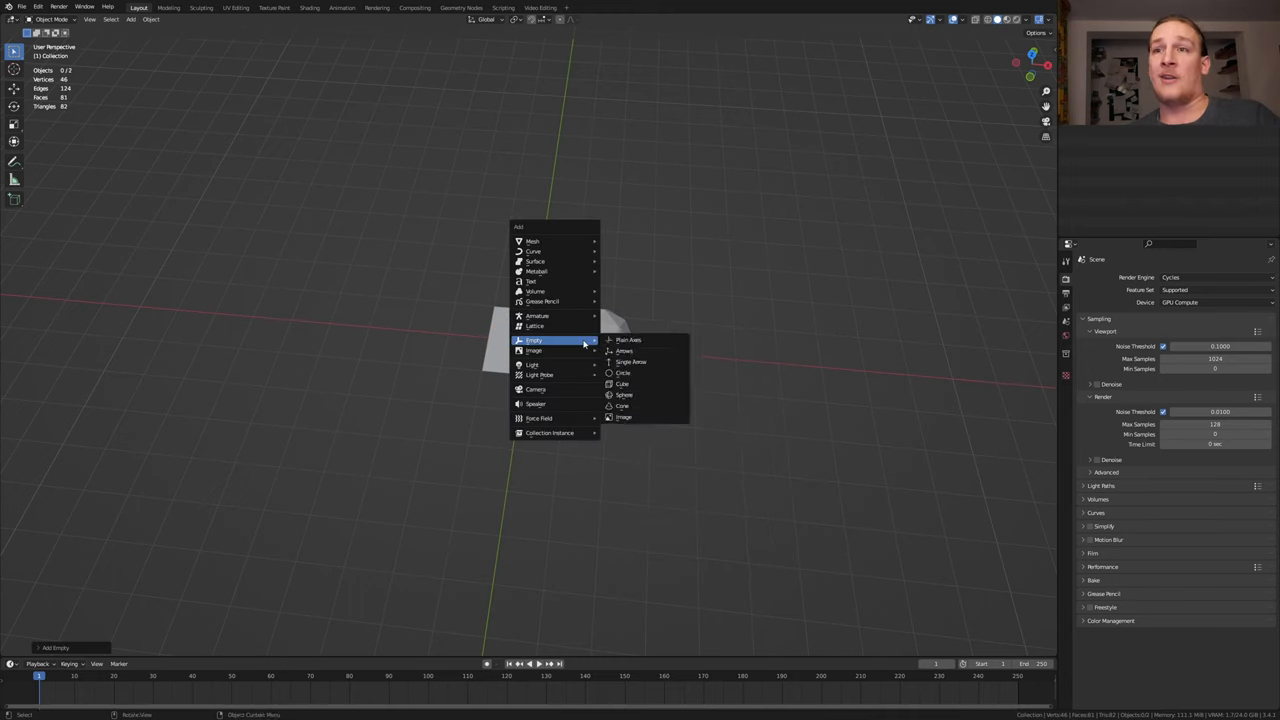
pyautogui.click(628, 340)
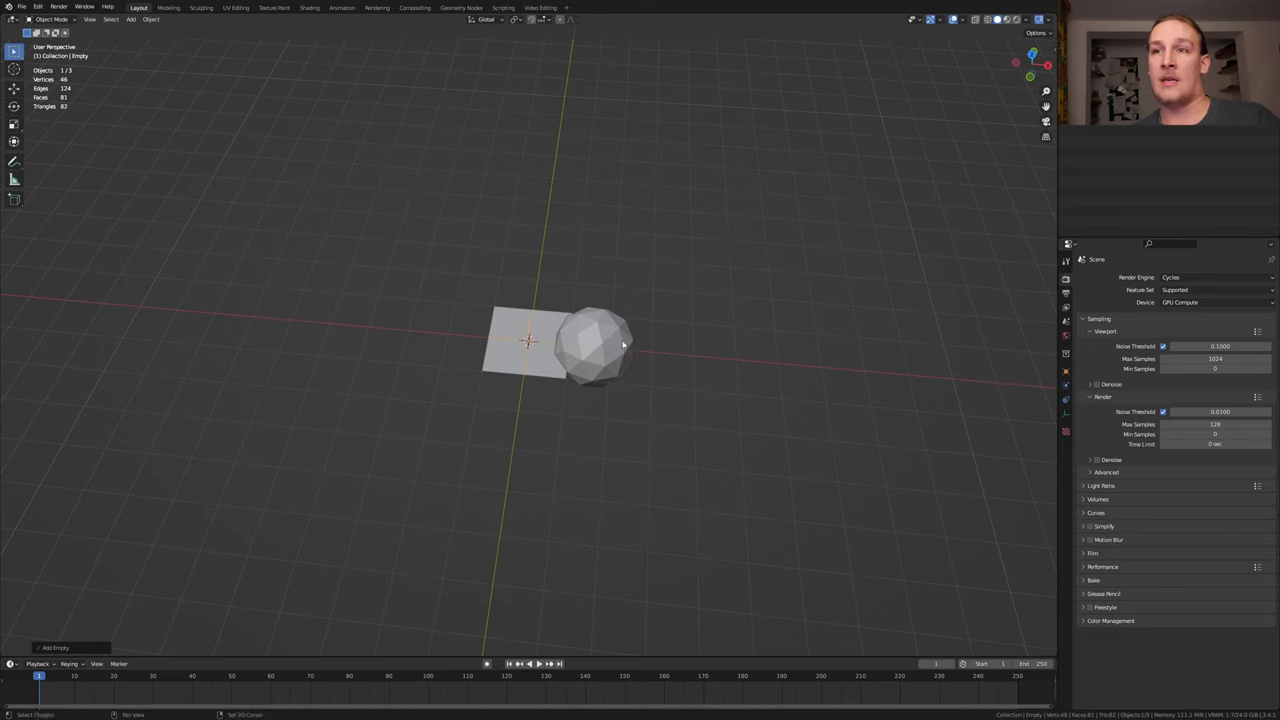
pyautogui.click(596, 344)
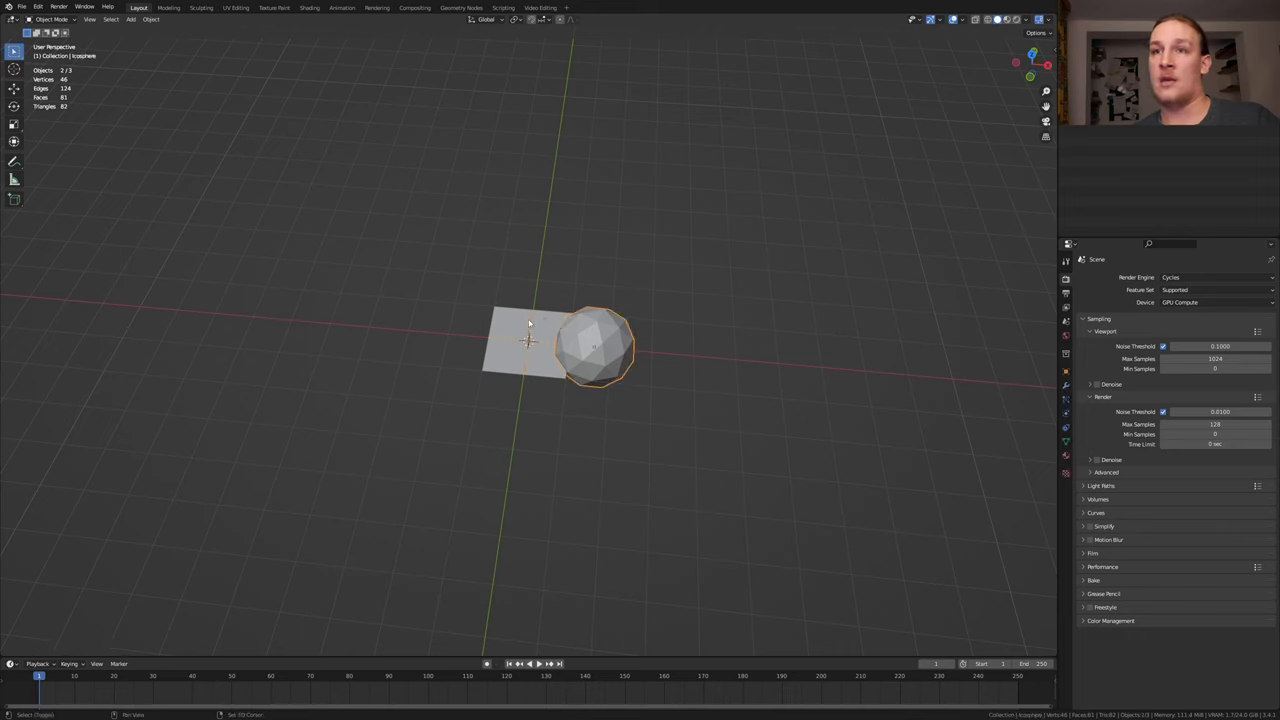
pyautogui.press('ctrl+p')
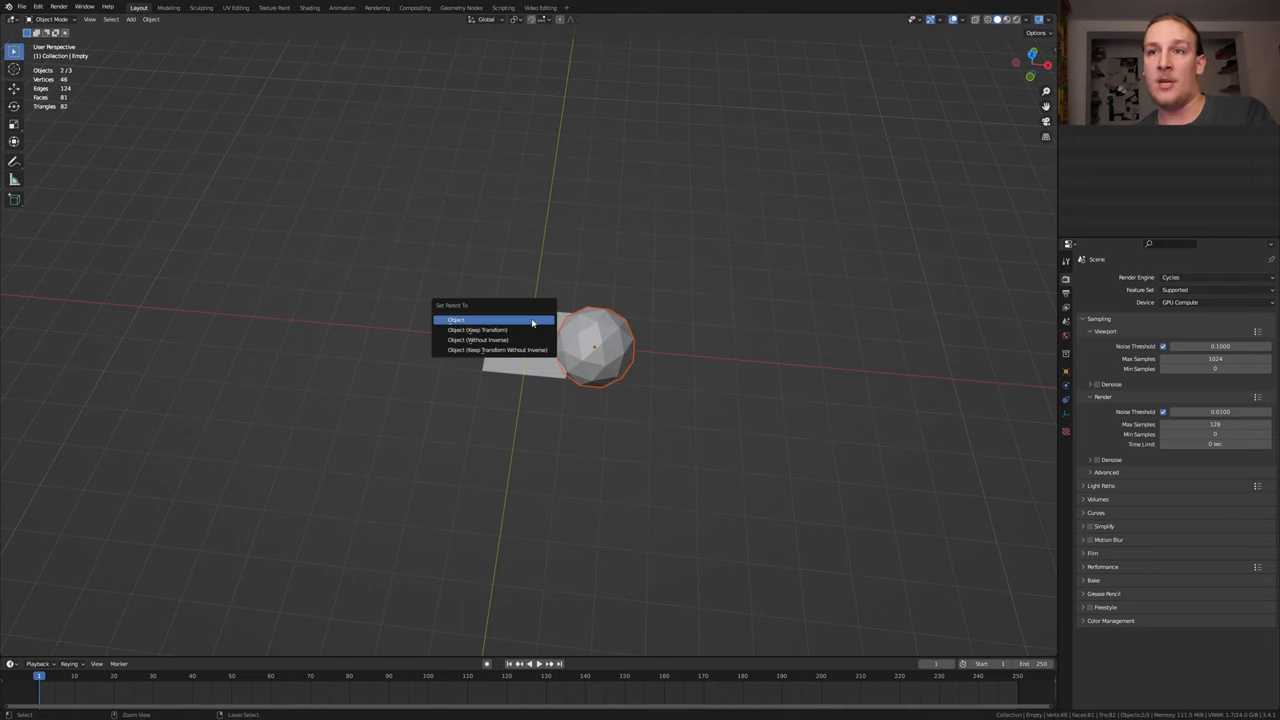
pyautogui.click(456, 320)
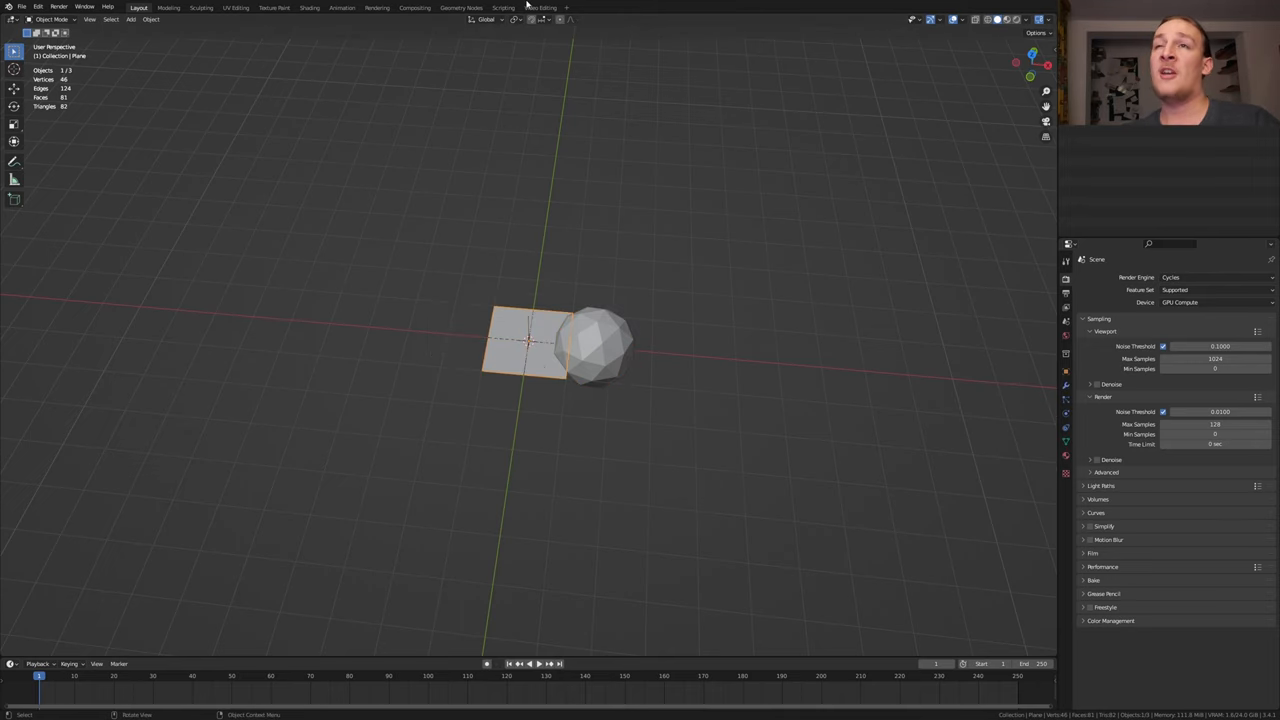
# Create a new geometry node tree on the plane with an Ico Sphere feeding a Subdivision Surface node.
pyautogui.click(460, 8)
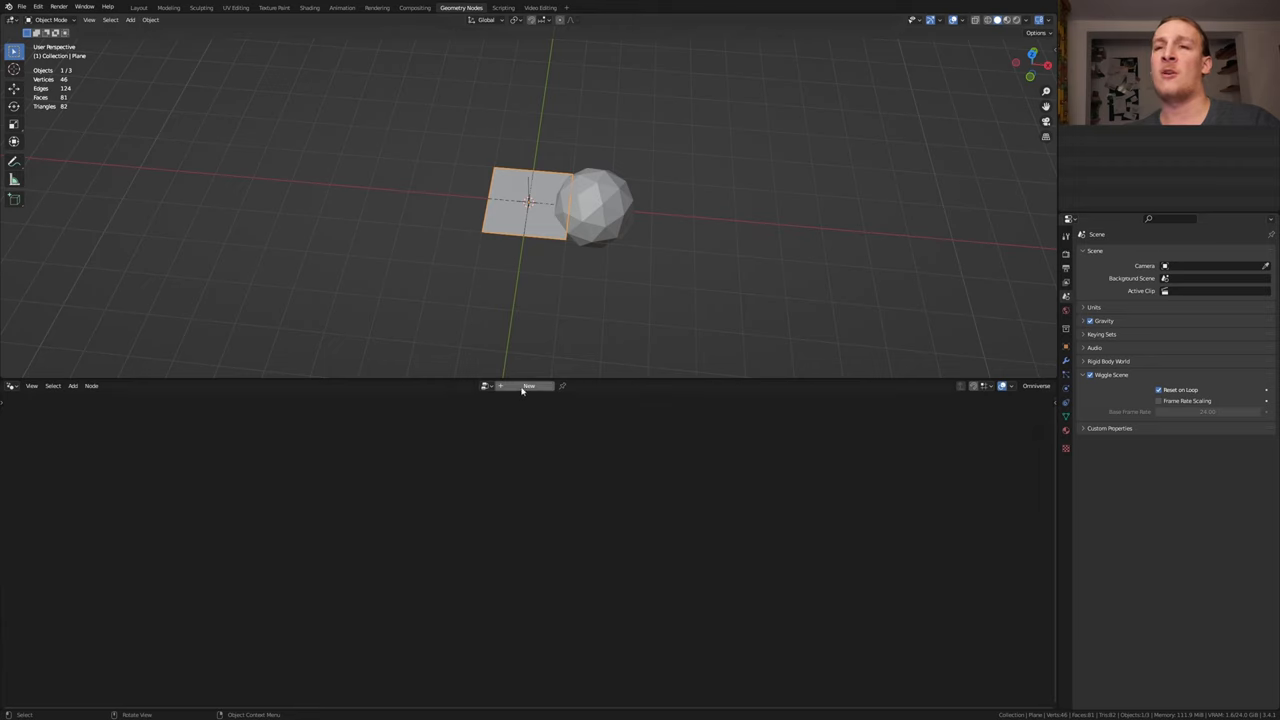
pyautogui.click(528, 384)
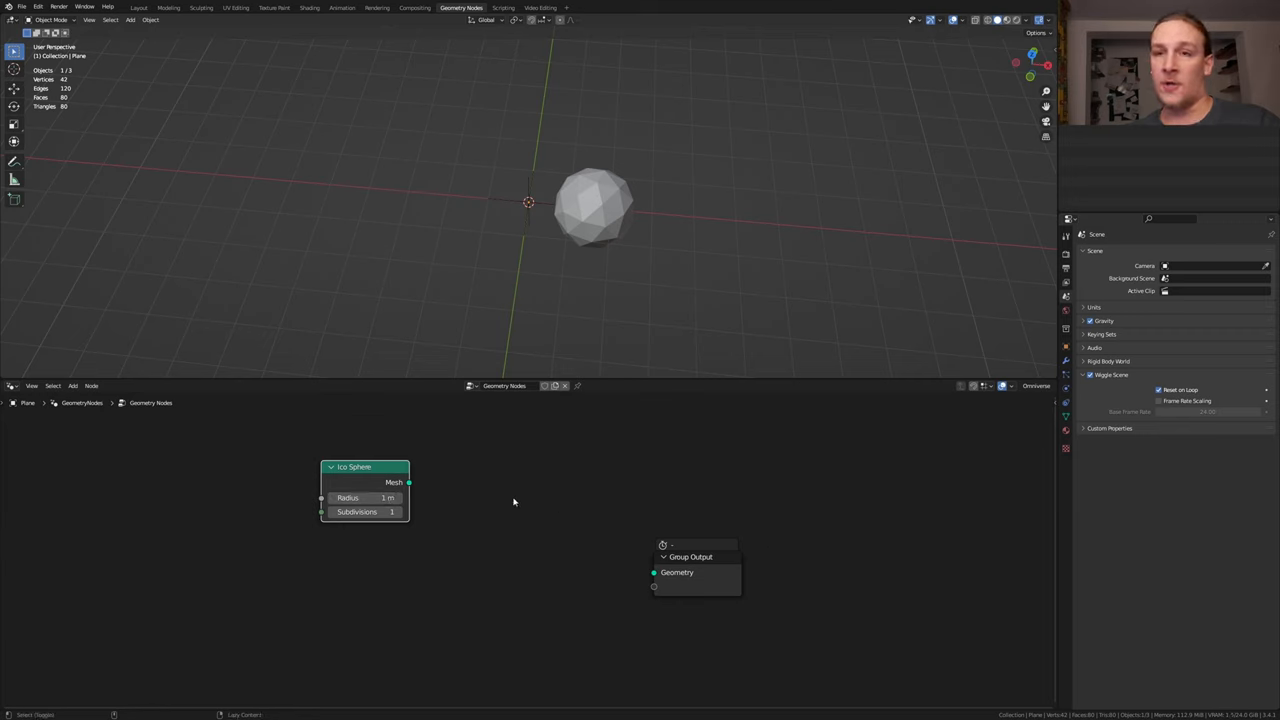
pyautogui.moveTo(408, 482); pyautogui.dragTo(654, 572)
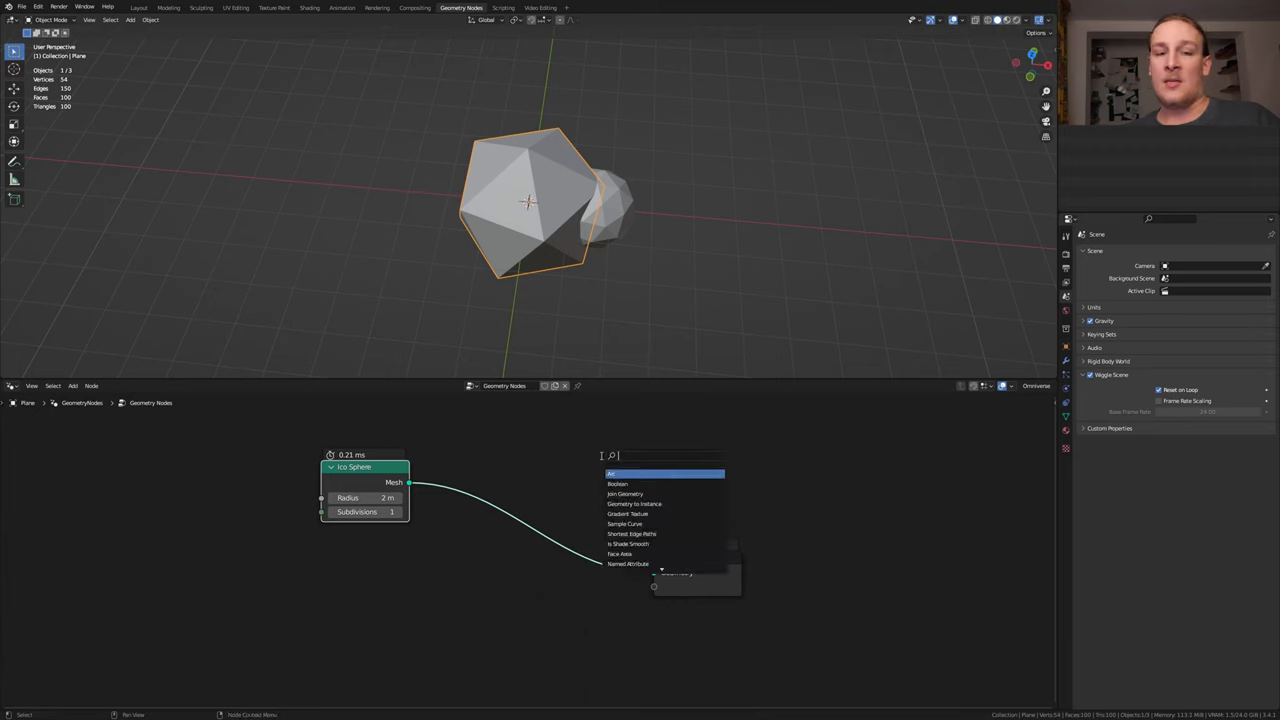
pyautogui.write('sub')
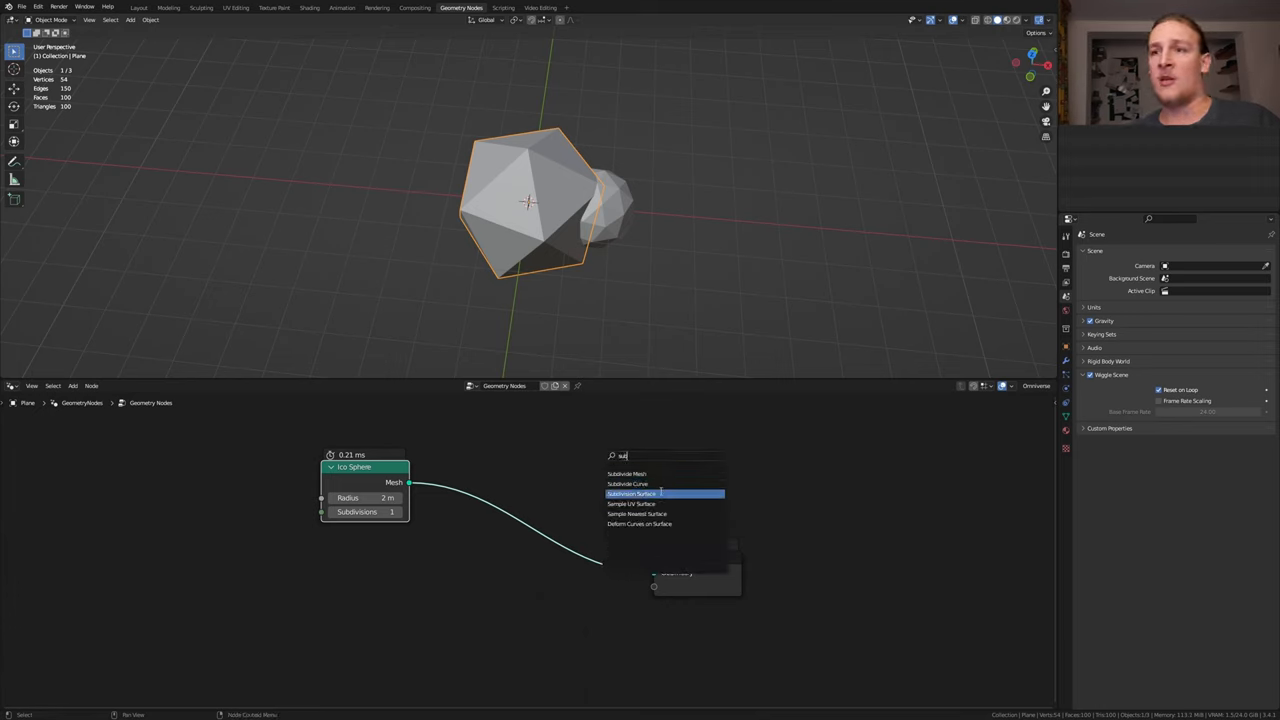
pyautogui.click(630, 492)
pyautogui.write('ex')
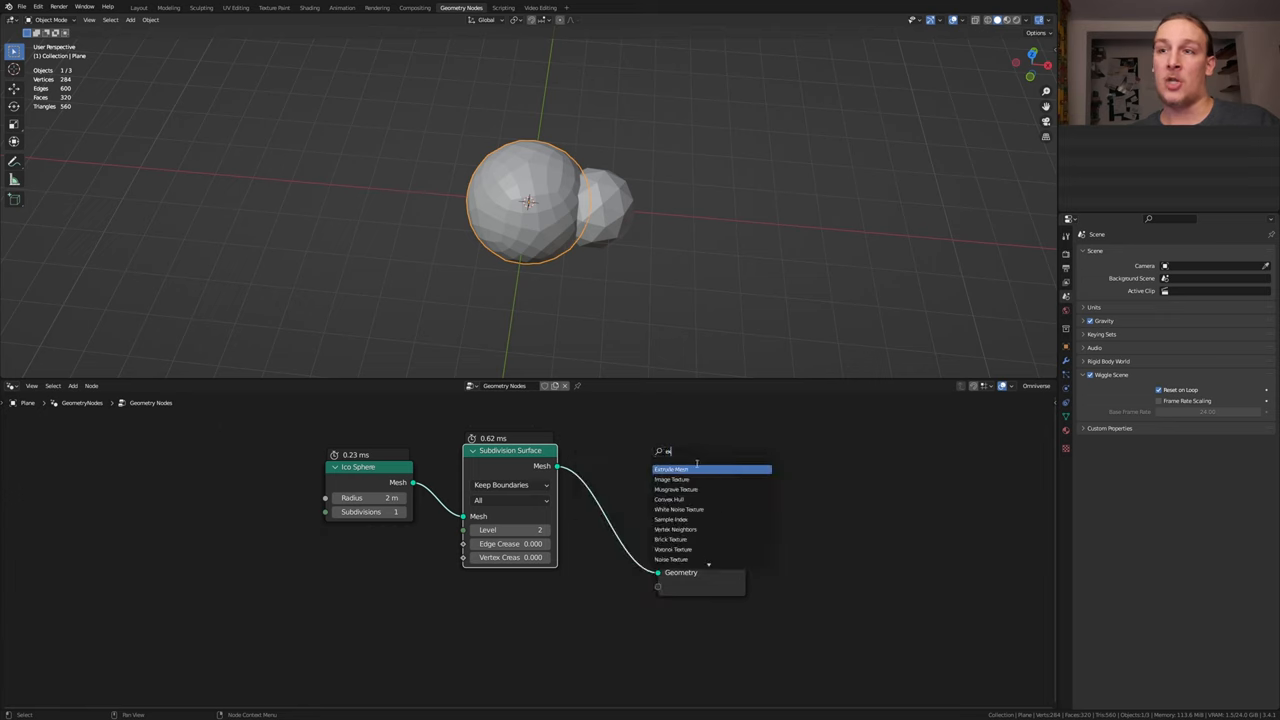
# Add extrude, edge-to-curve, spline-type, curve-radius, Raycast and Curve Circle nodes to the chain.
pyautogui.click(672, 468)
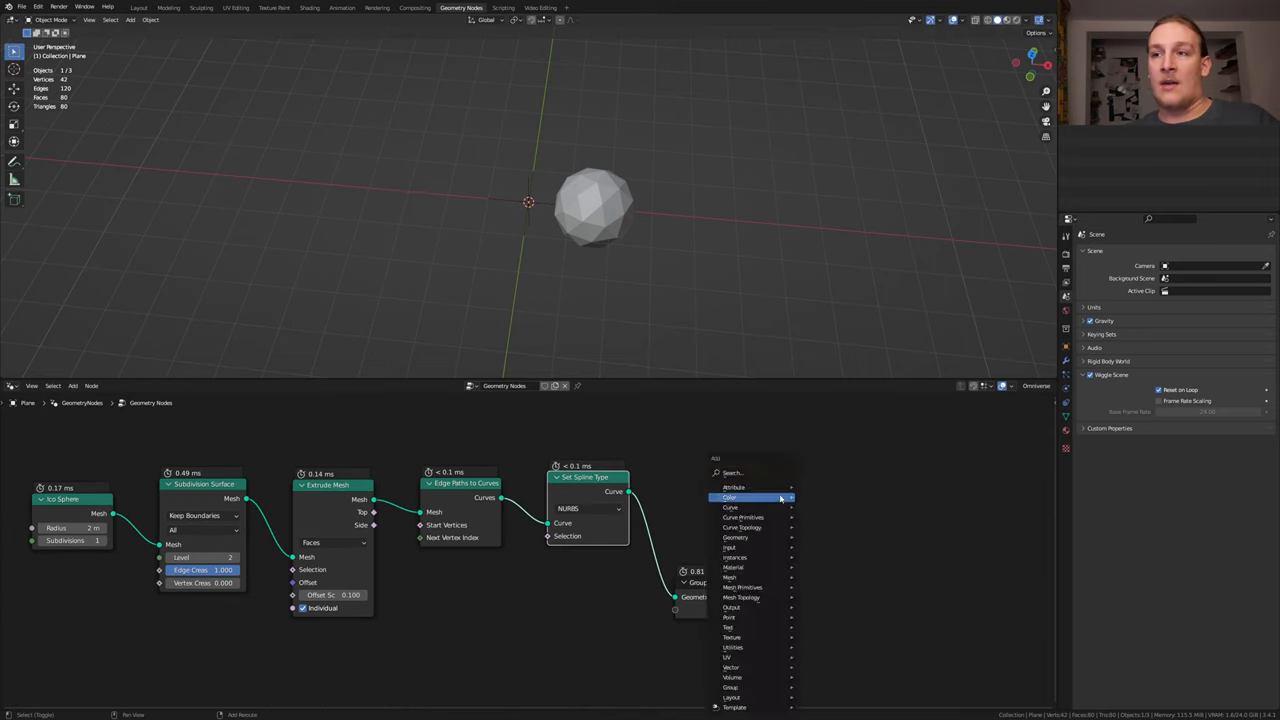
pyautogui.write('set')
pyautogui.write('cu')
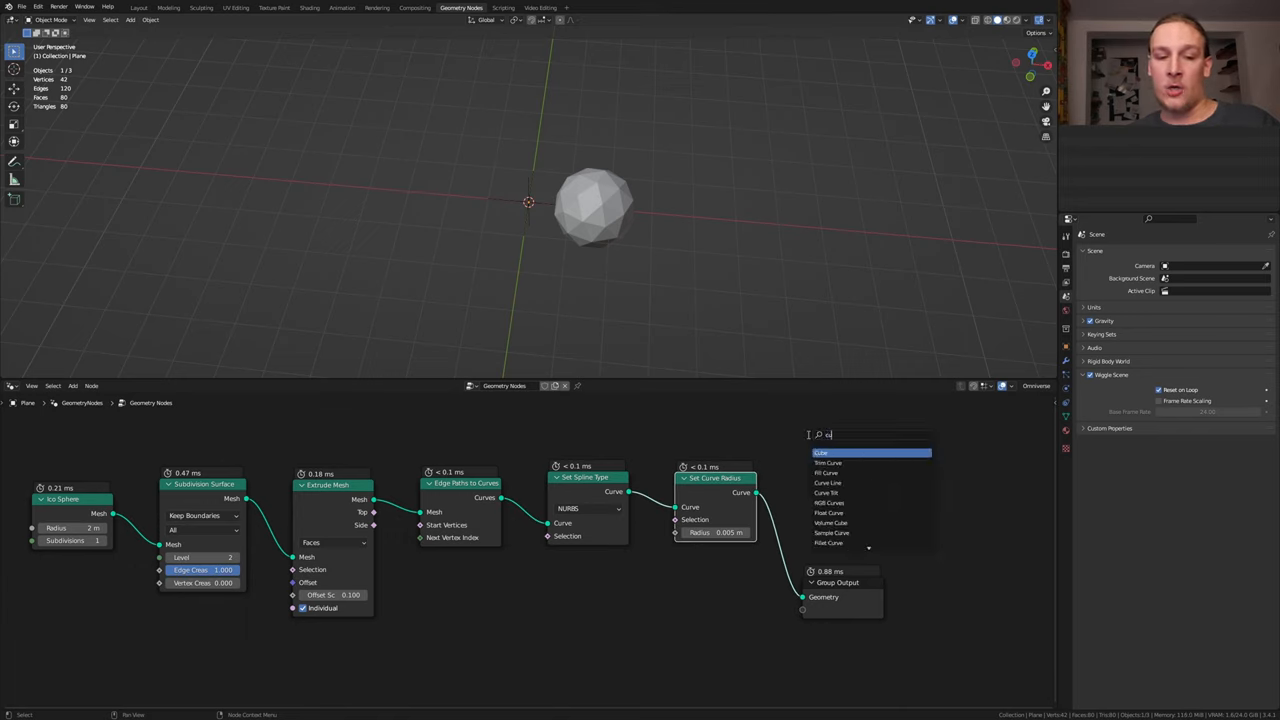
pyautogui.click(836, 472)
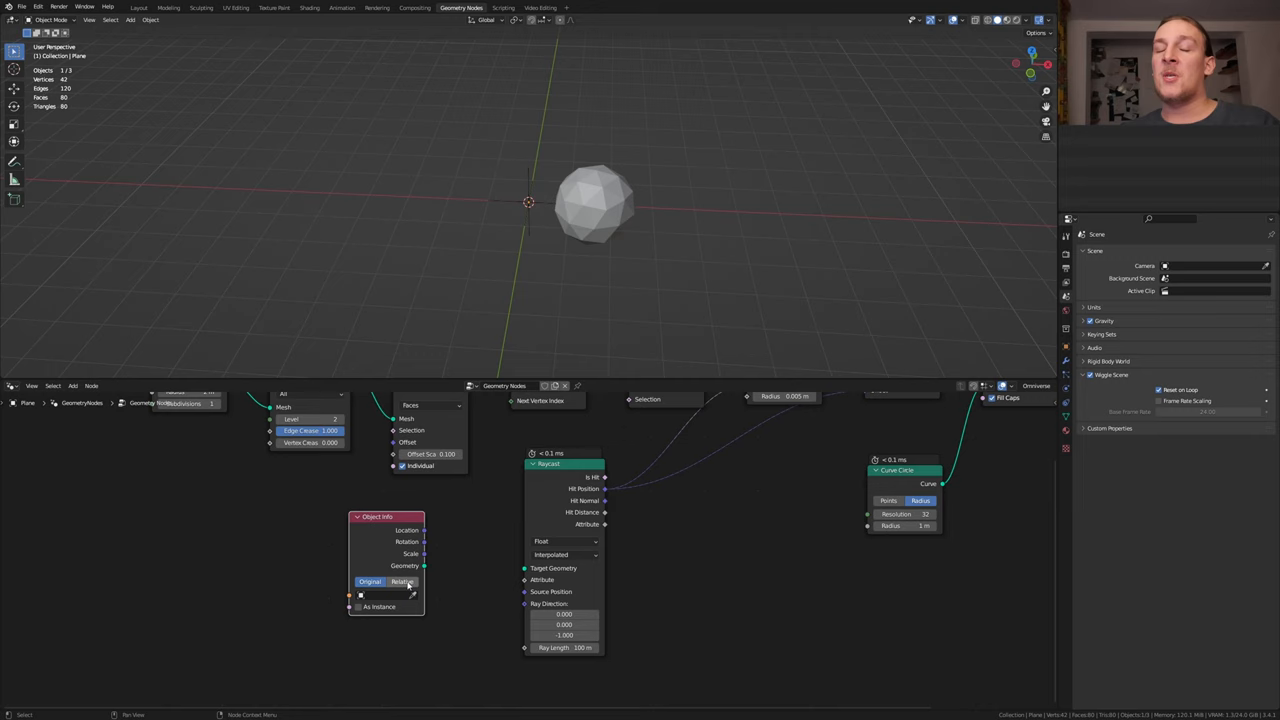
# Wire Vector Math (Scale), Spline Parameter, Shortest Edge Paths, Index and Compare nodes for the tendrils.
pyautogui.click(384, 596)
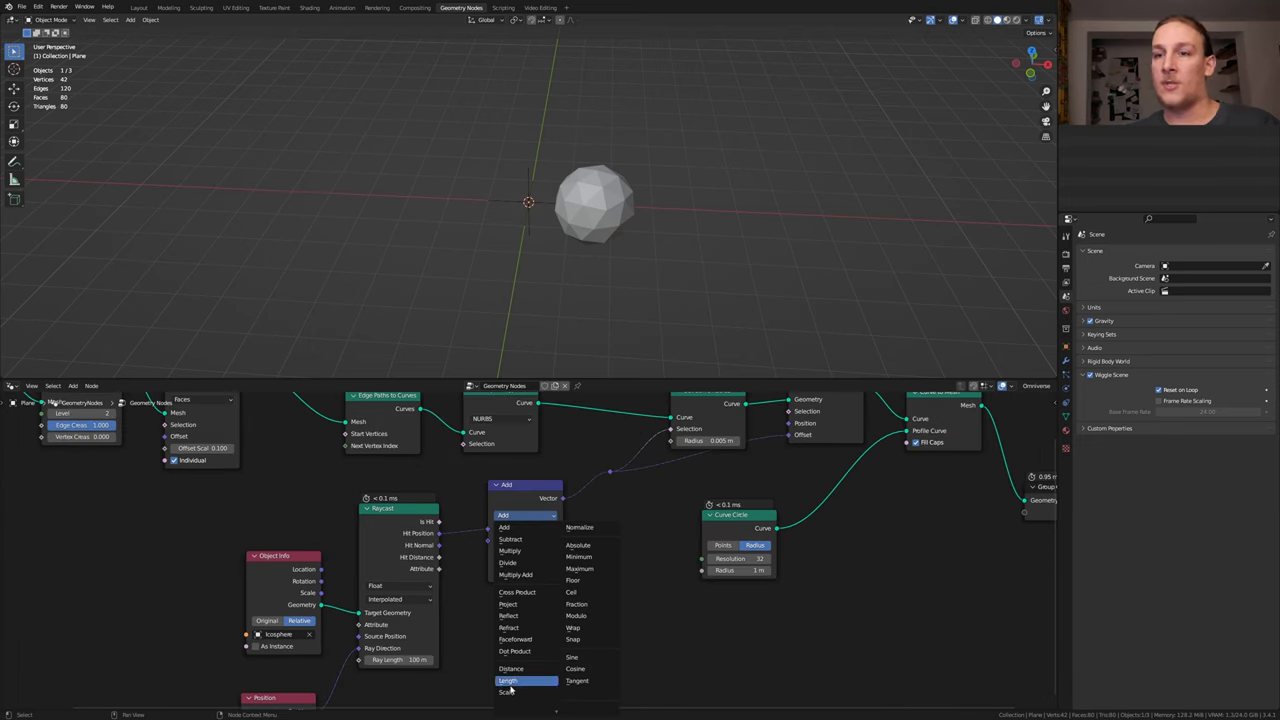
pyautogui.click(508, 692)
pyautogui.write('in')
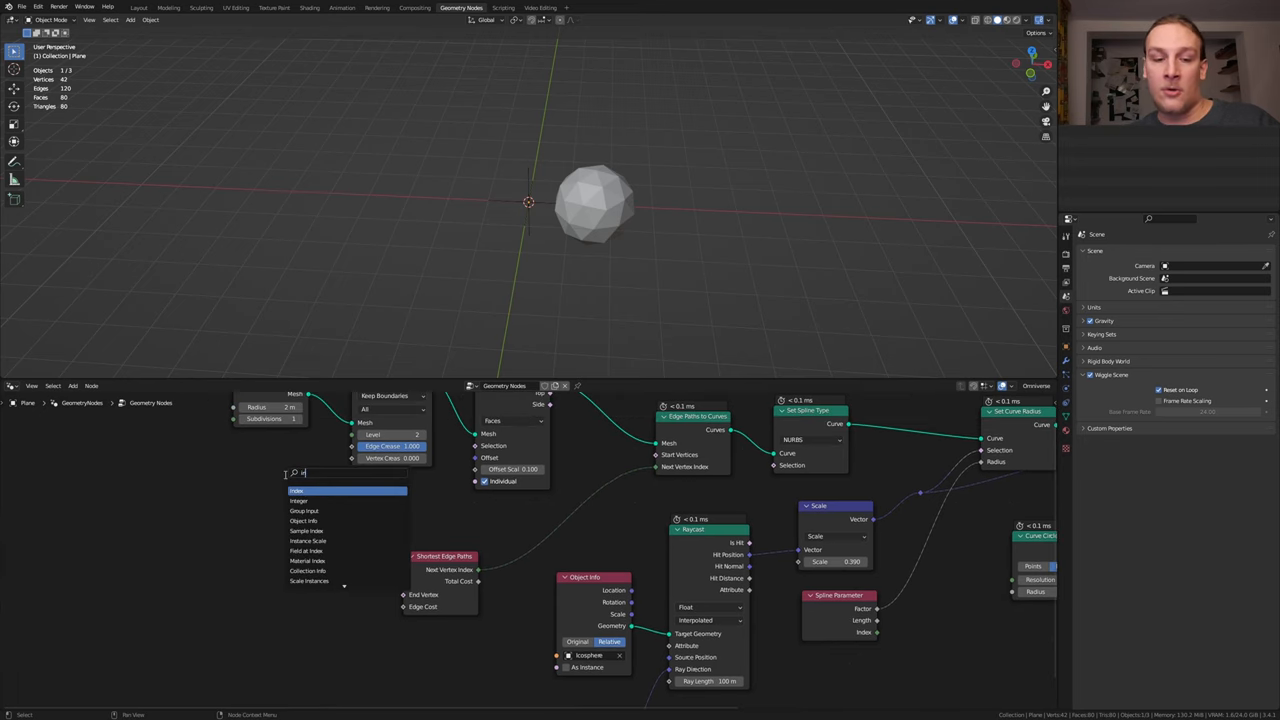
pyautogui.click(296, 490)
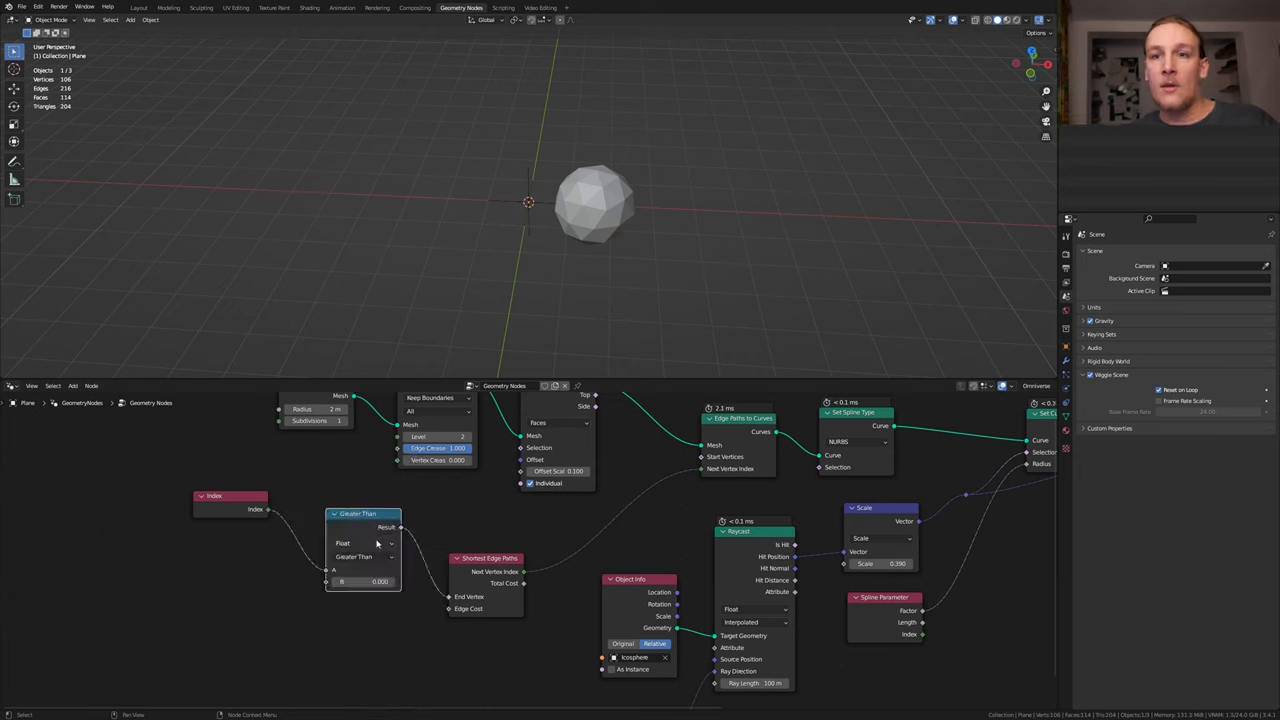
pyautogui.click(364, 556)
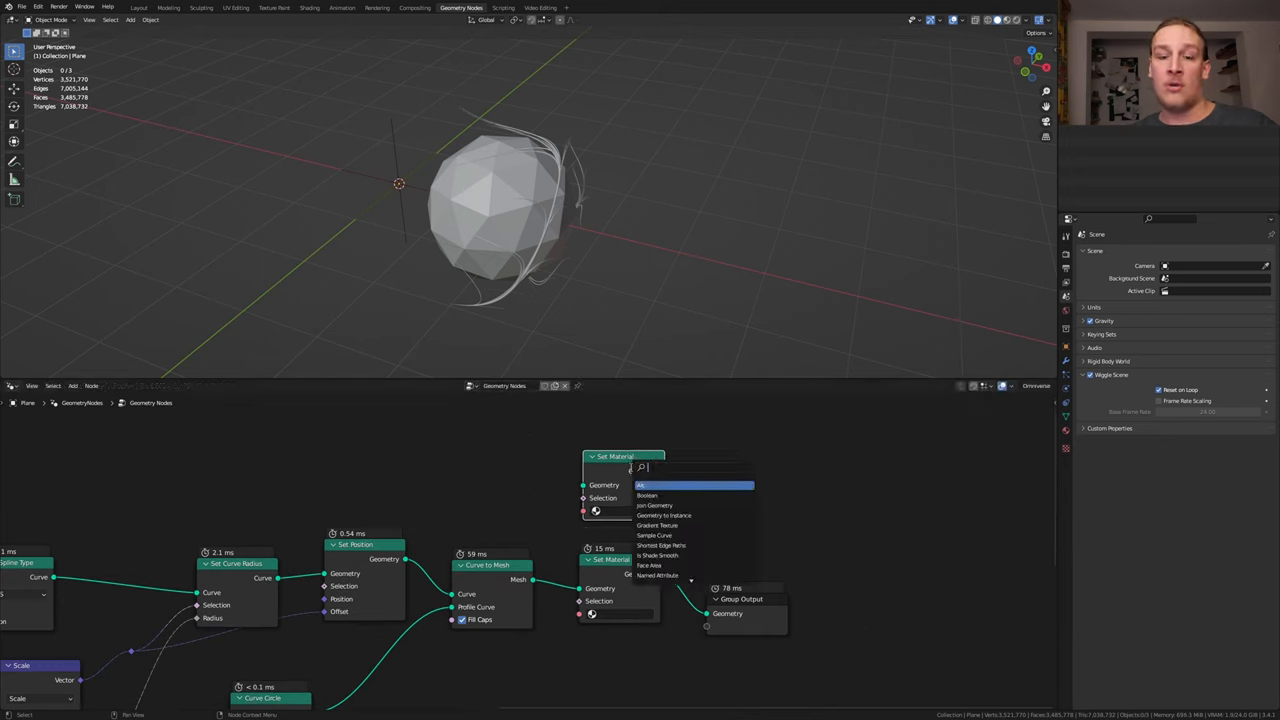
# Join the tubed tendril geometry with the large faceted body before Group Output.
pyautogui.click(654, 504)
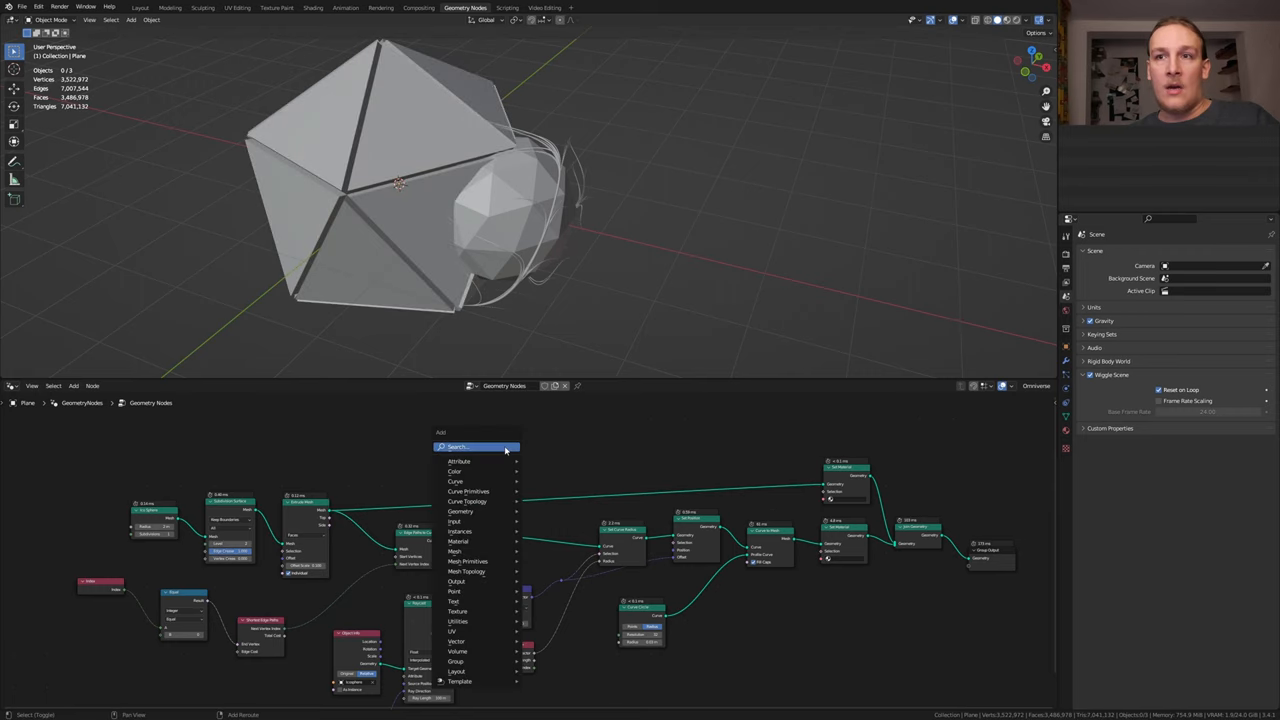
# Insert a Subdivision Surface node on the body branch and raise its level for a bubbly blob.
pyautogui.write('sub')
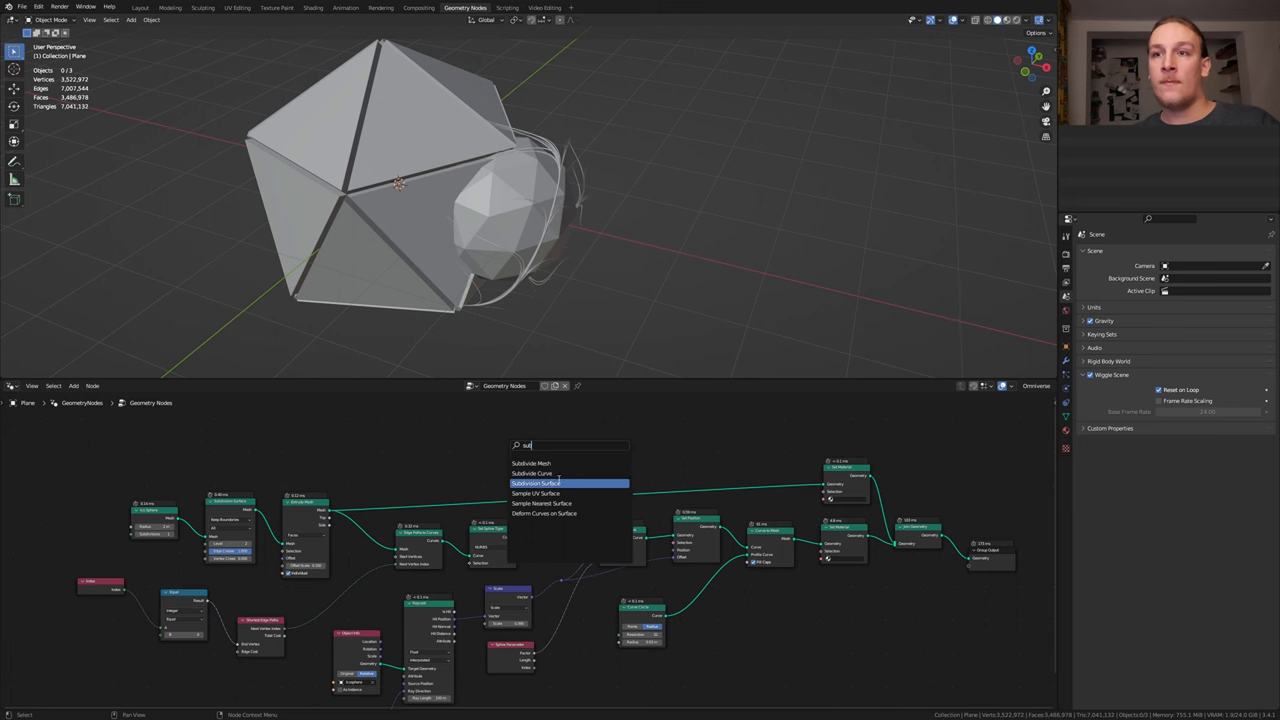
pyautogui.click(538, 482)
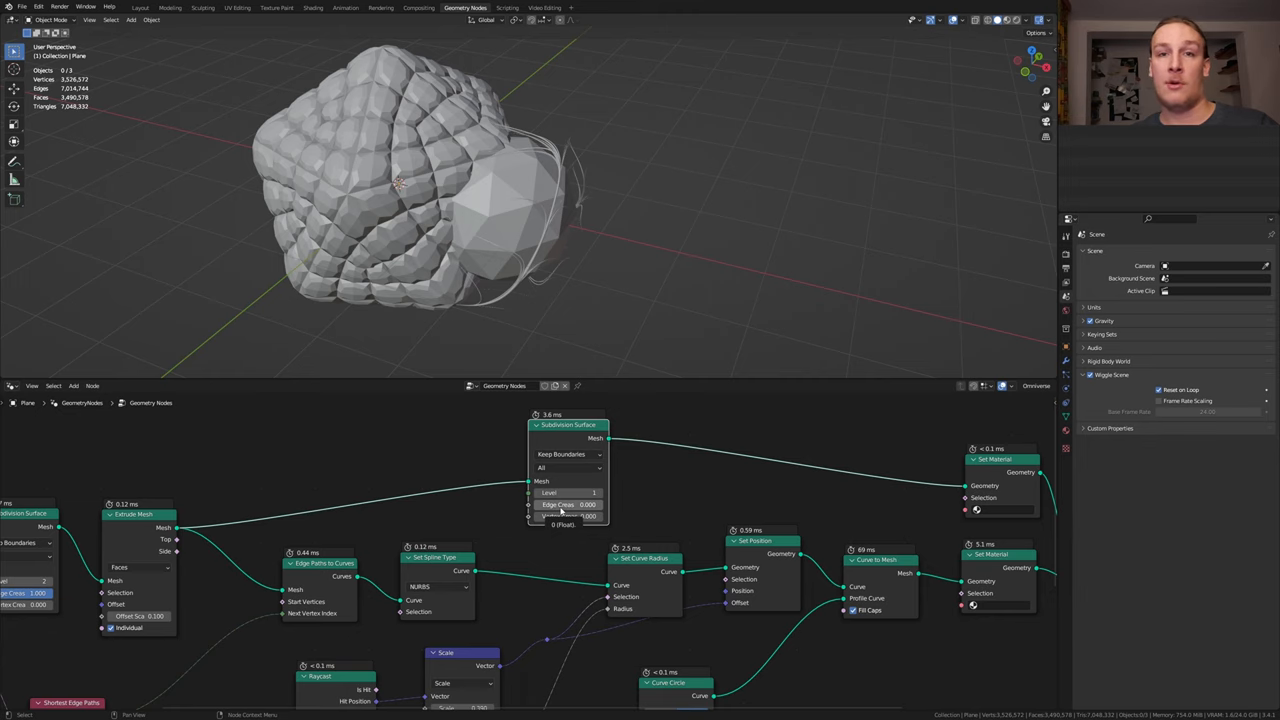
pyautogui.click(568, 492)
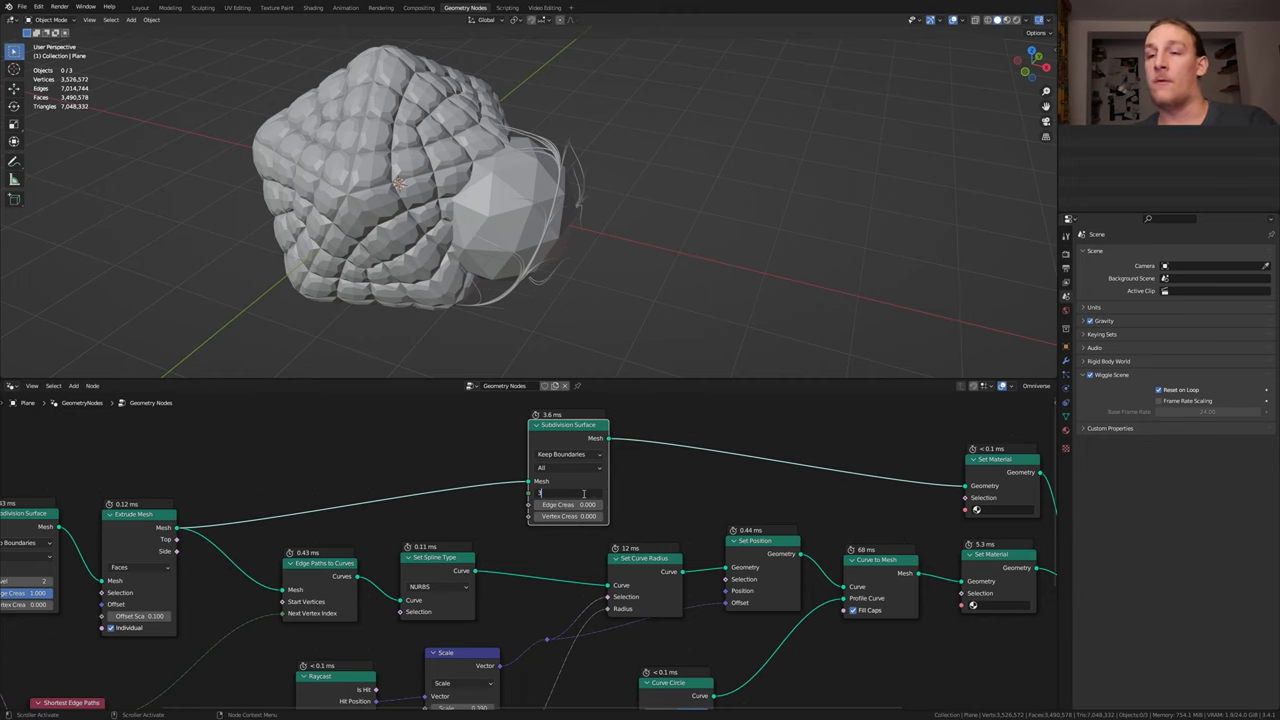
pyautogui.write('set t')
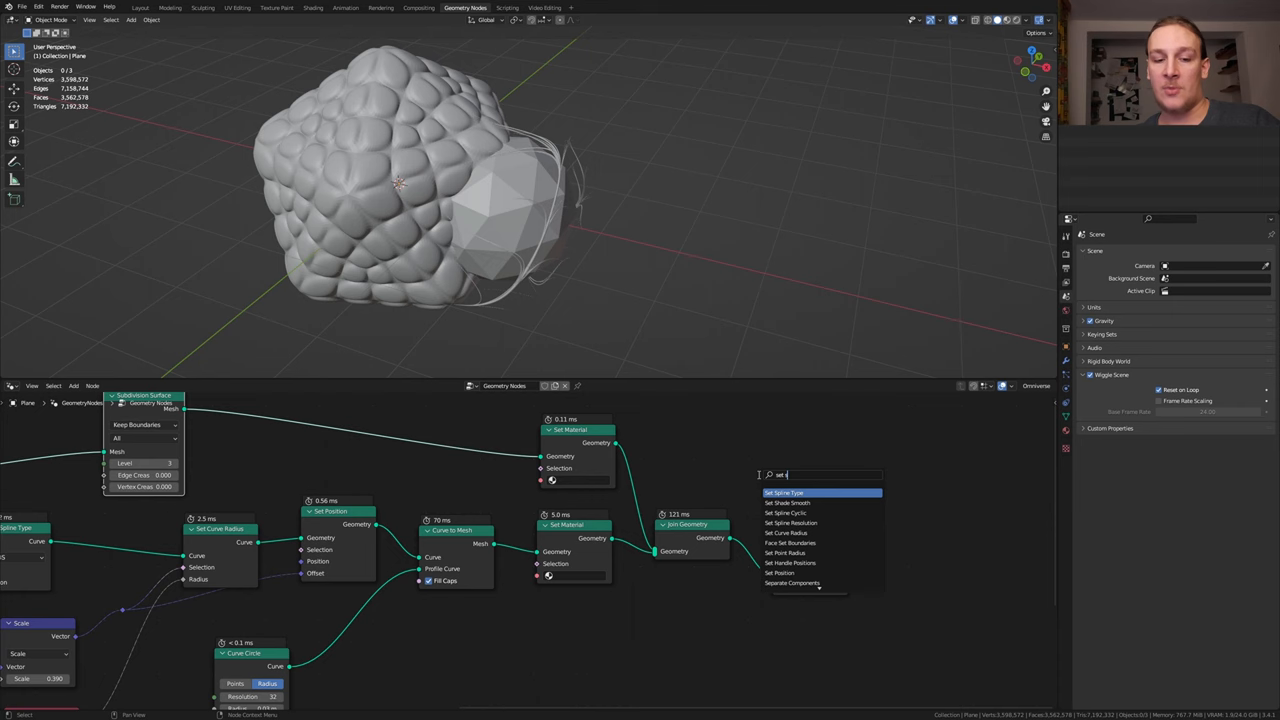
# Add Set Shade Smooth to the blob and assign it Material.001.
pyautogui.click(788, 502)
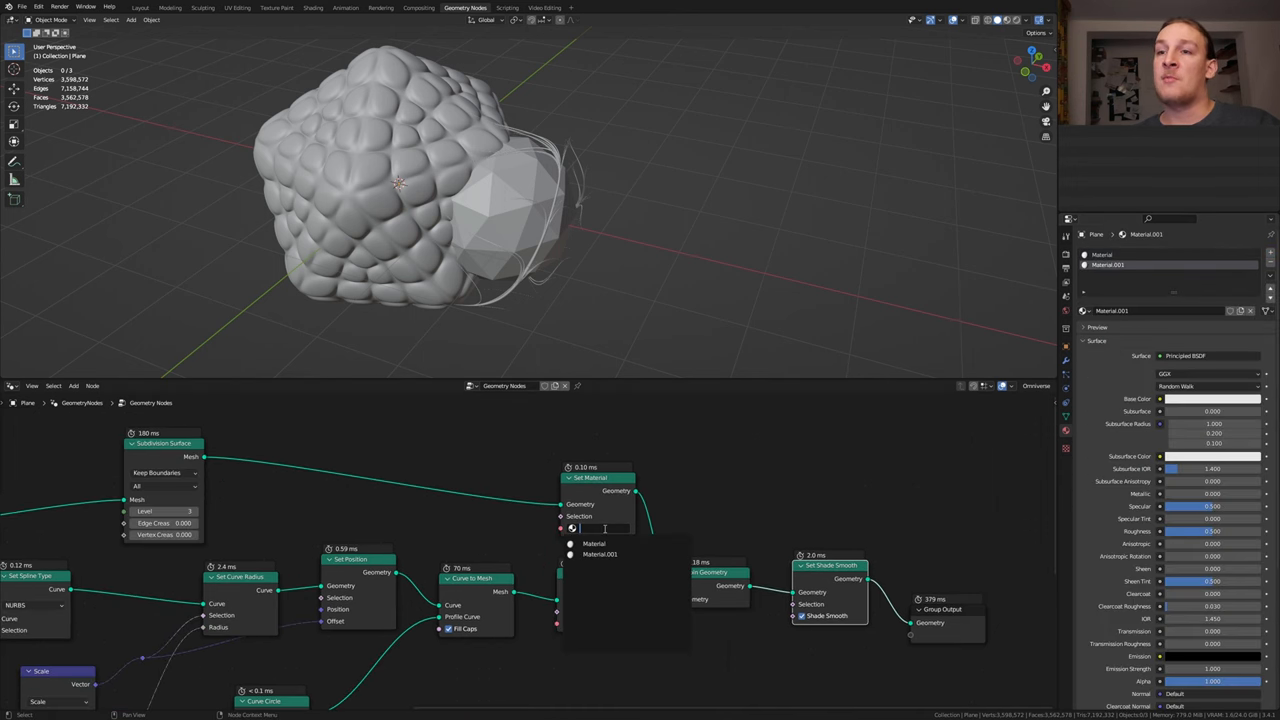
pyautogui.click(594, 544)
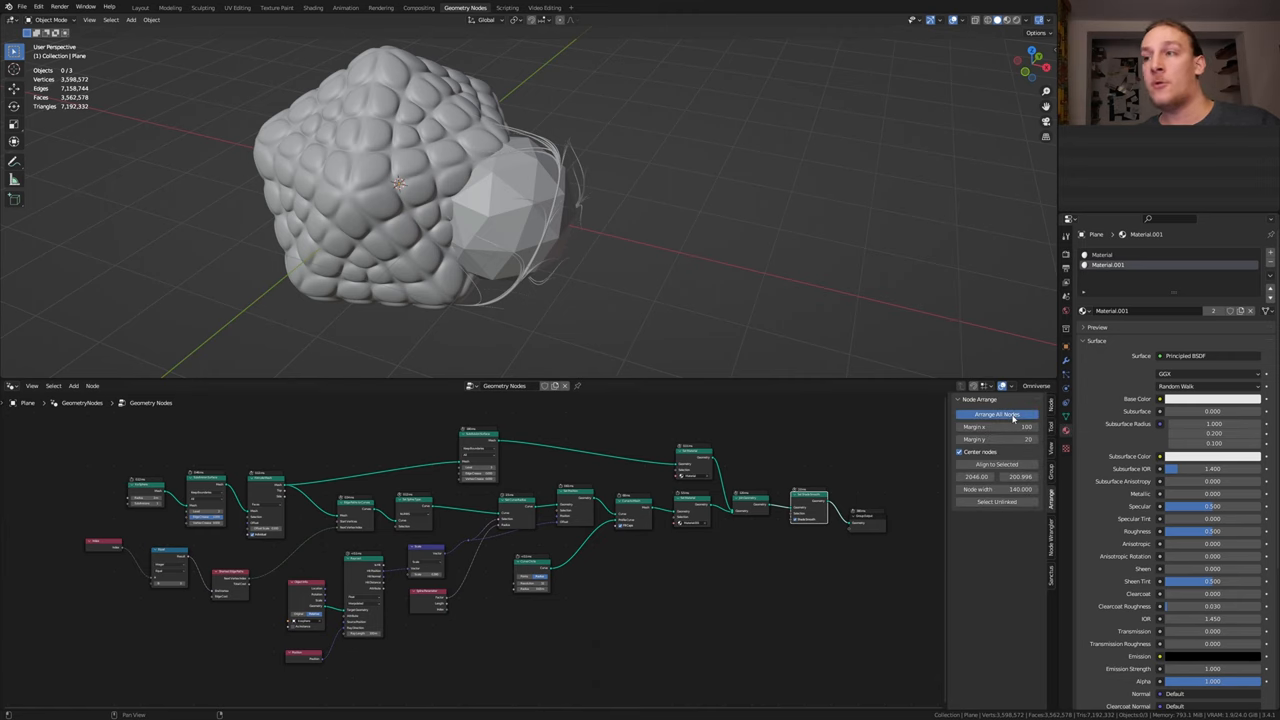
# Return to Layout, hide the Icosphere in the Outliner and view the blob from the front.
pyautogui.click(140, 8)
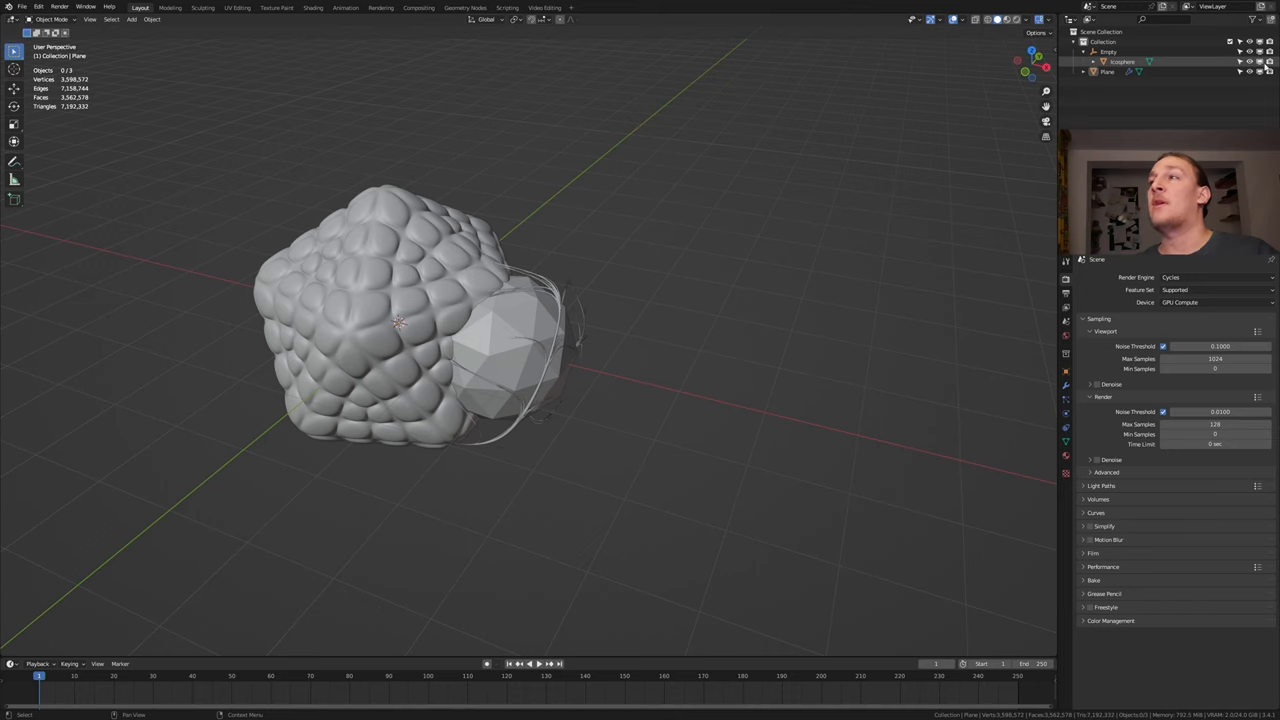
pyautogui.moveTo(1250, 62)
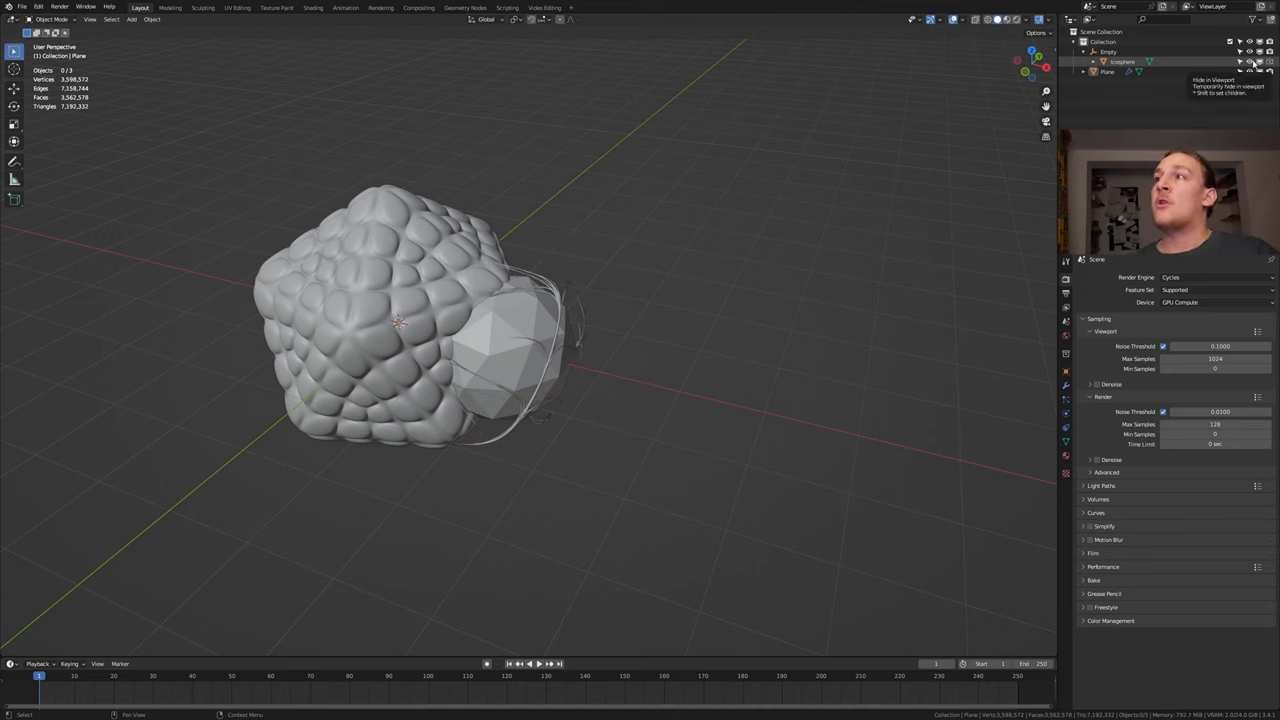
pyautogui.click(1248, 60)
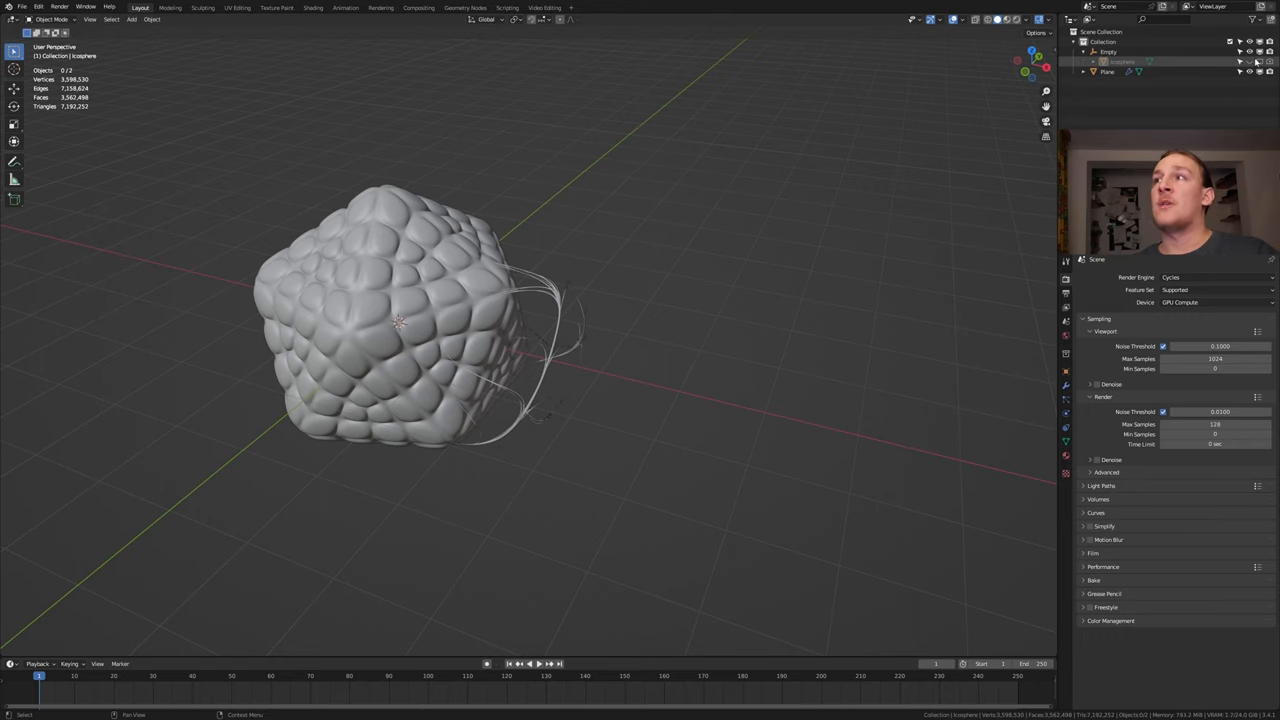
pyautogui.click(1256, 20)
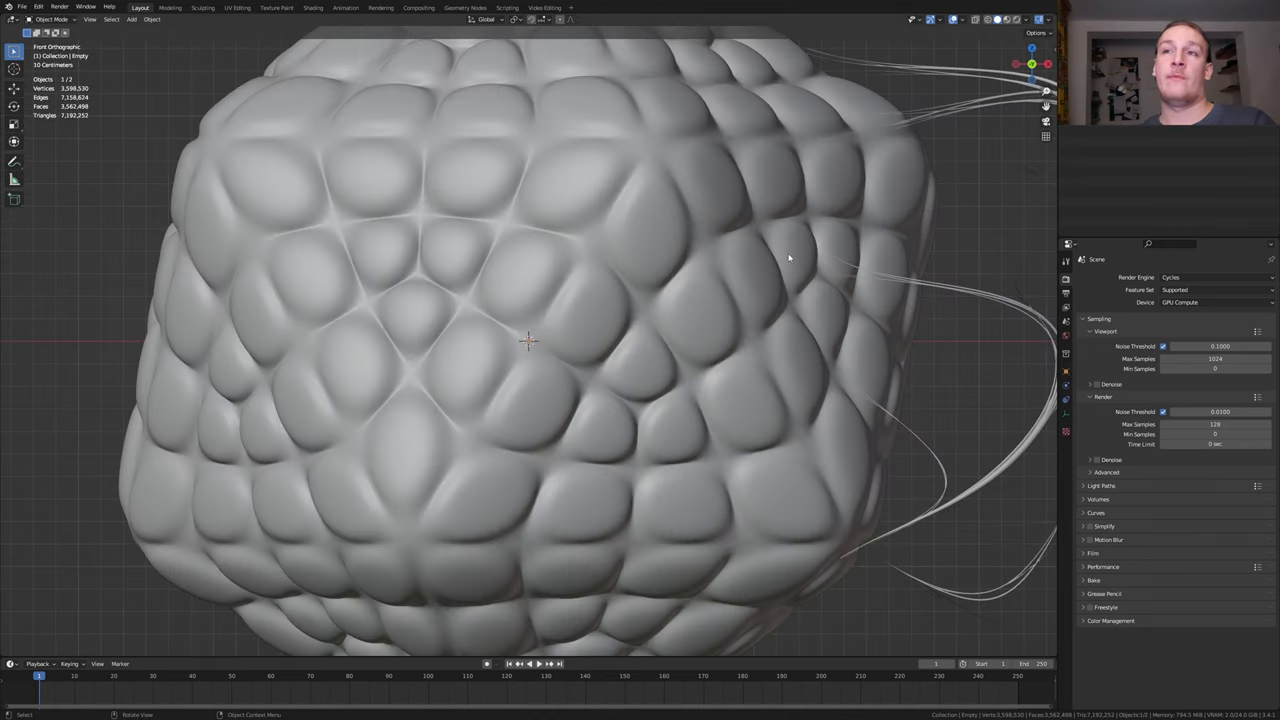
pyautogui.moveTo(1046, 92)
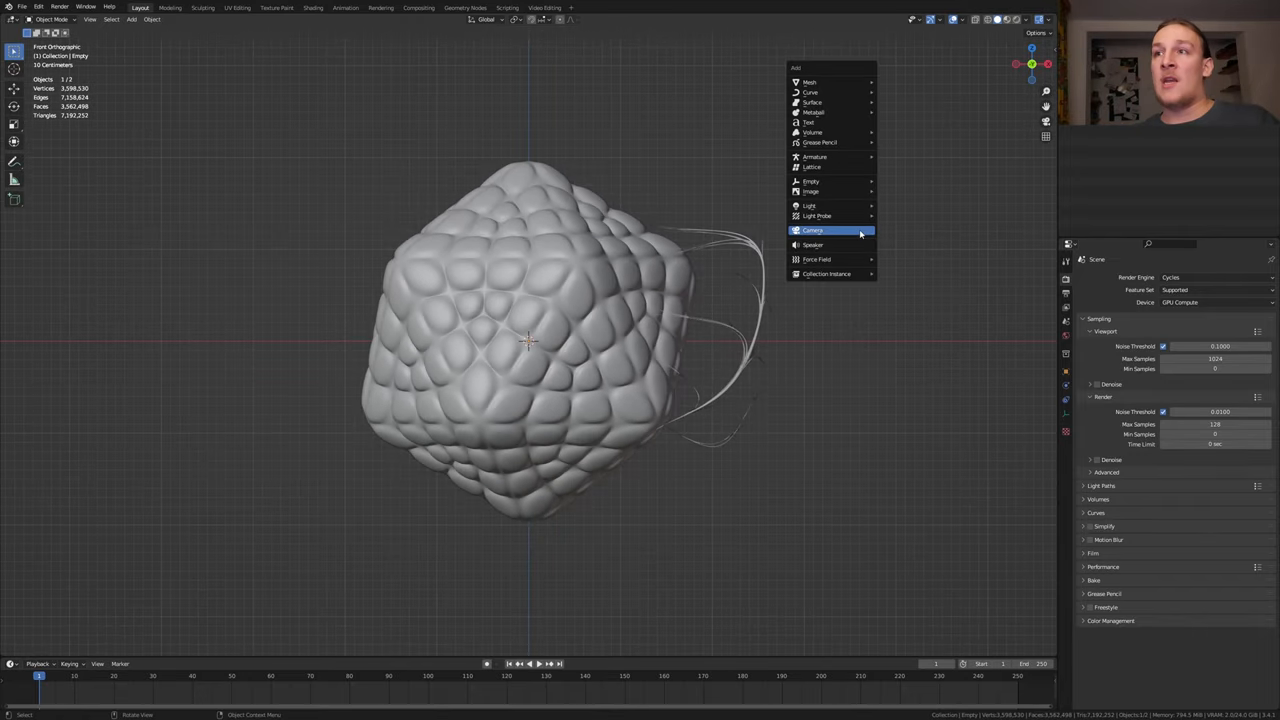
# Add a camera to the scene framing the bubbly blob.
pyautogui.click(812, 230)
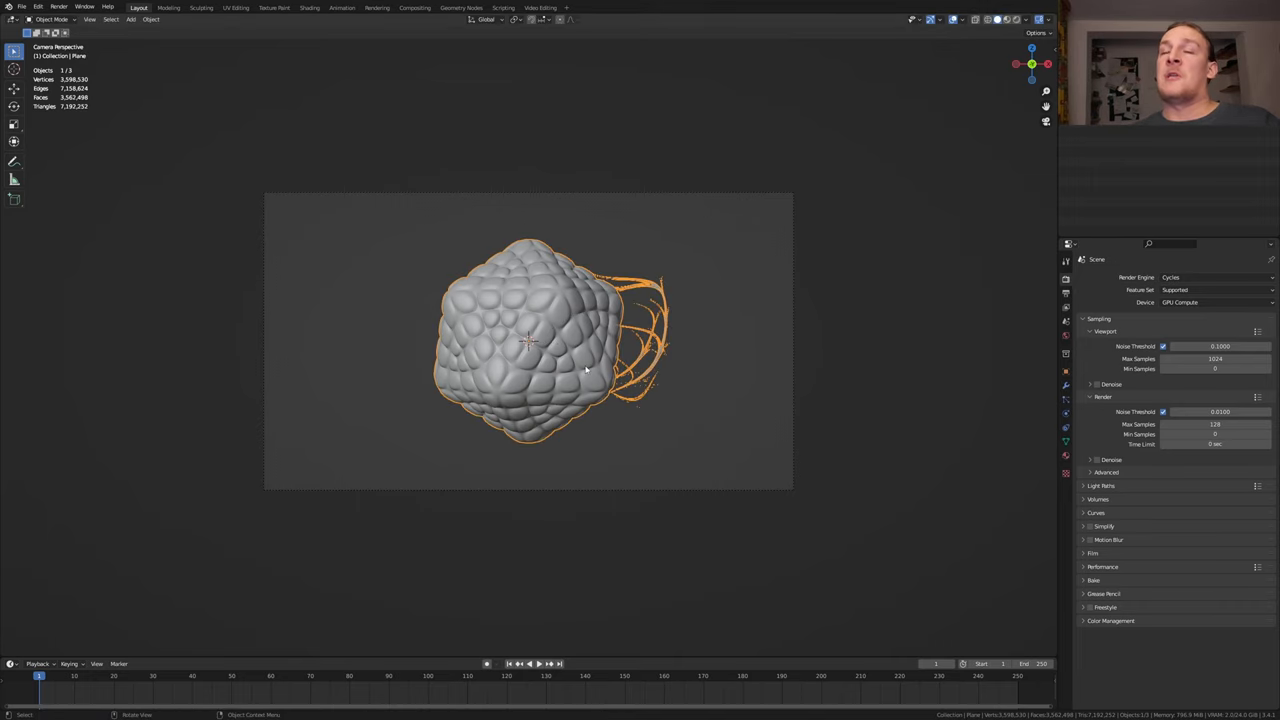
# Switch to the Geometry Nodes workspace to mute the blob's subdivision for previewing.
pyautogui.click(460, 8)
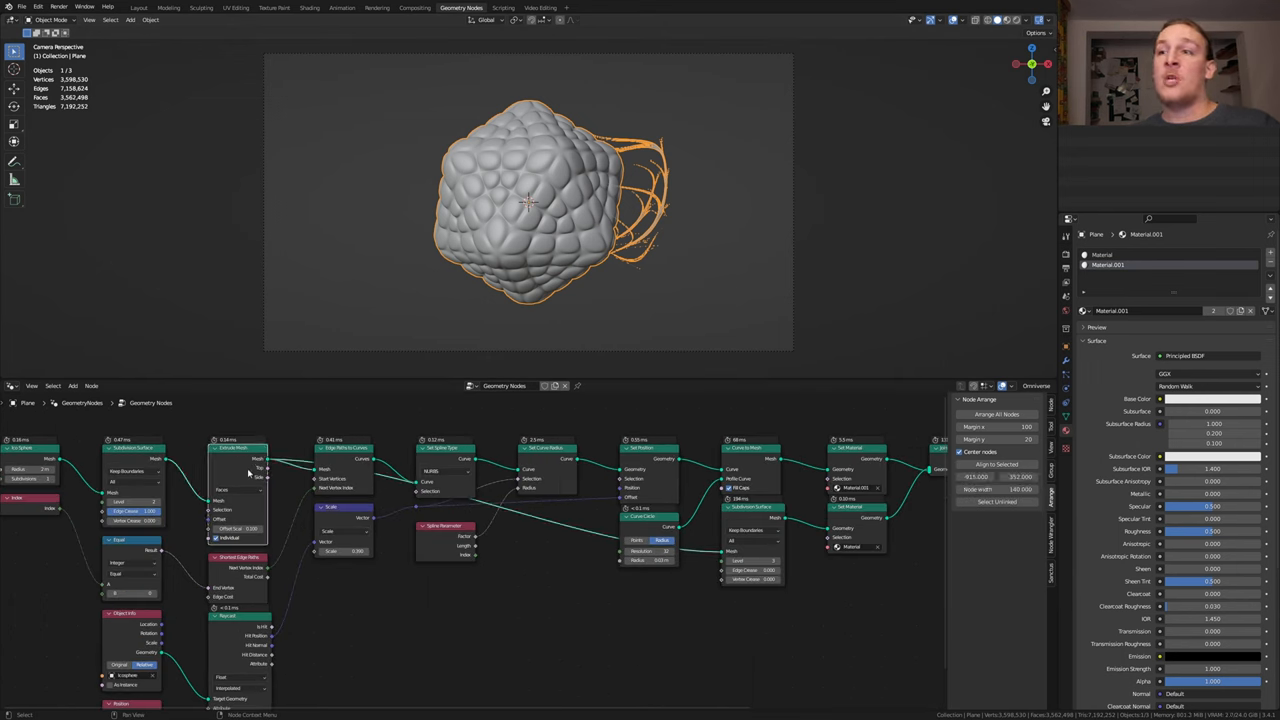
pyautogui.moveTo(756, 520)
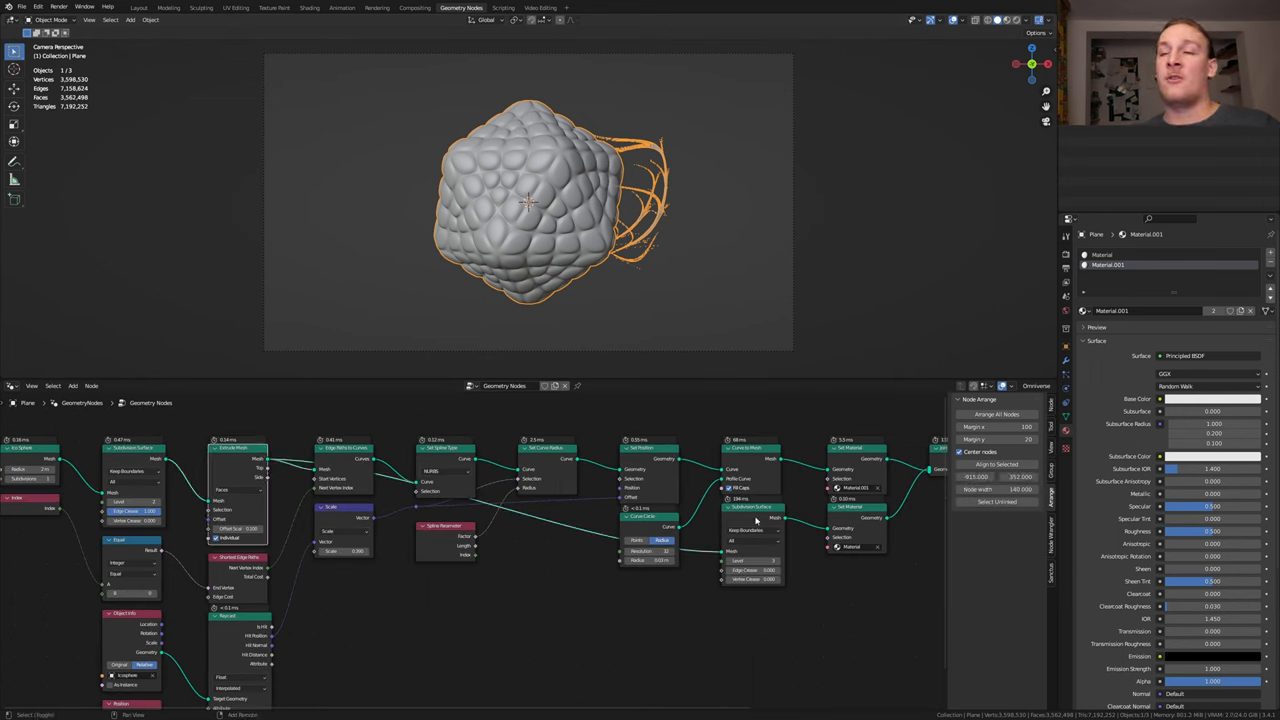
pyautogui.moveTo(730, 540)
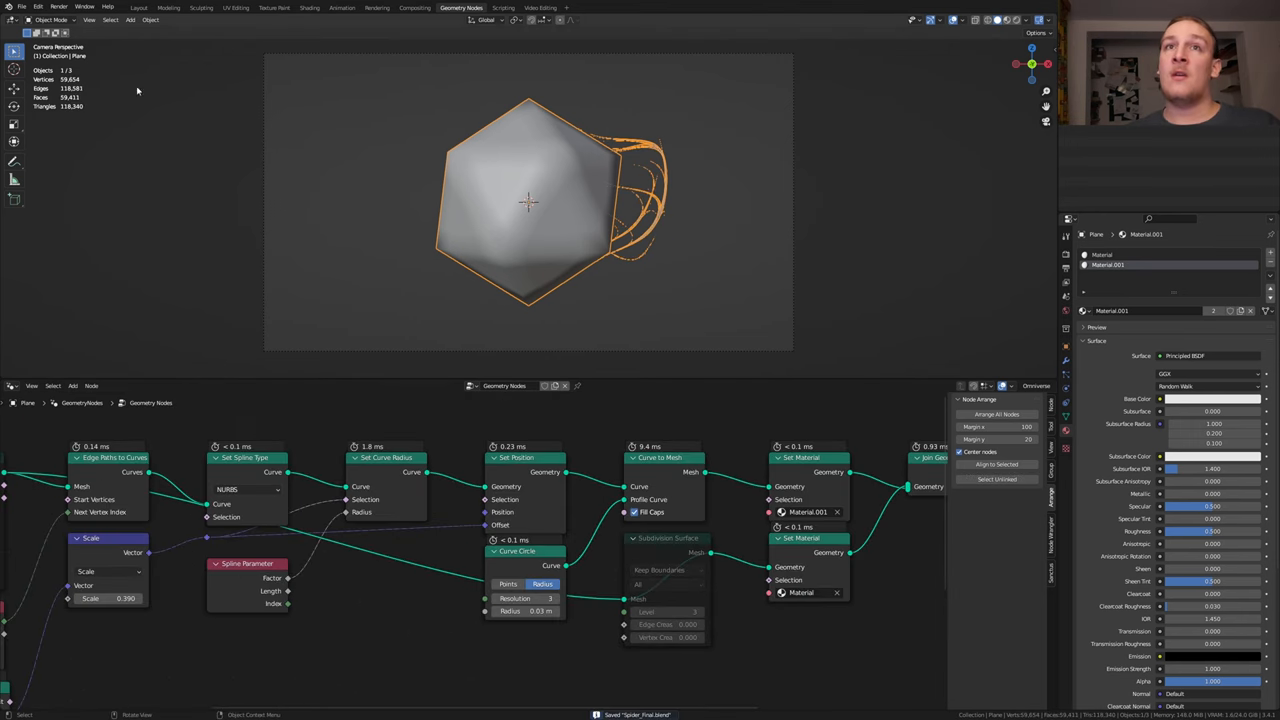
# Back in Layout, keyframe the Empty's rotation and make the keyframes interpolate linearly.
pyautogui.click(138, 8)
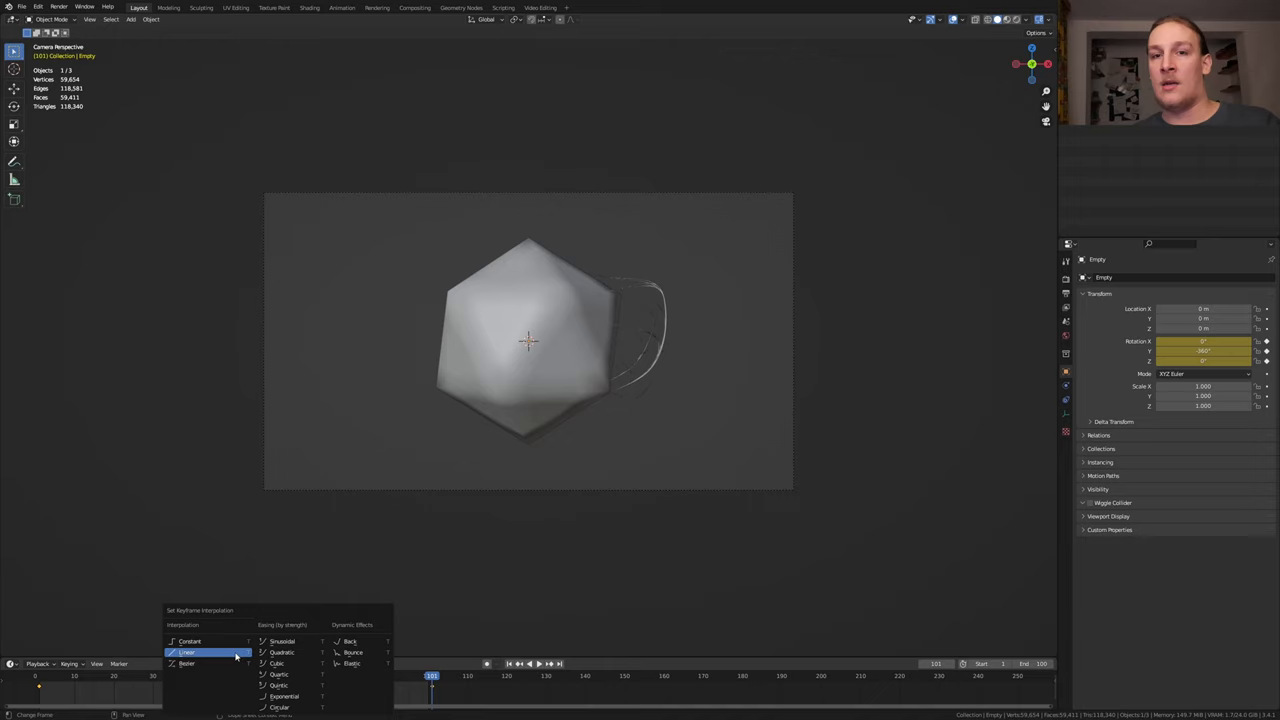
pyautogui.click(188, 652)
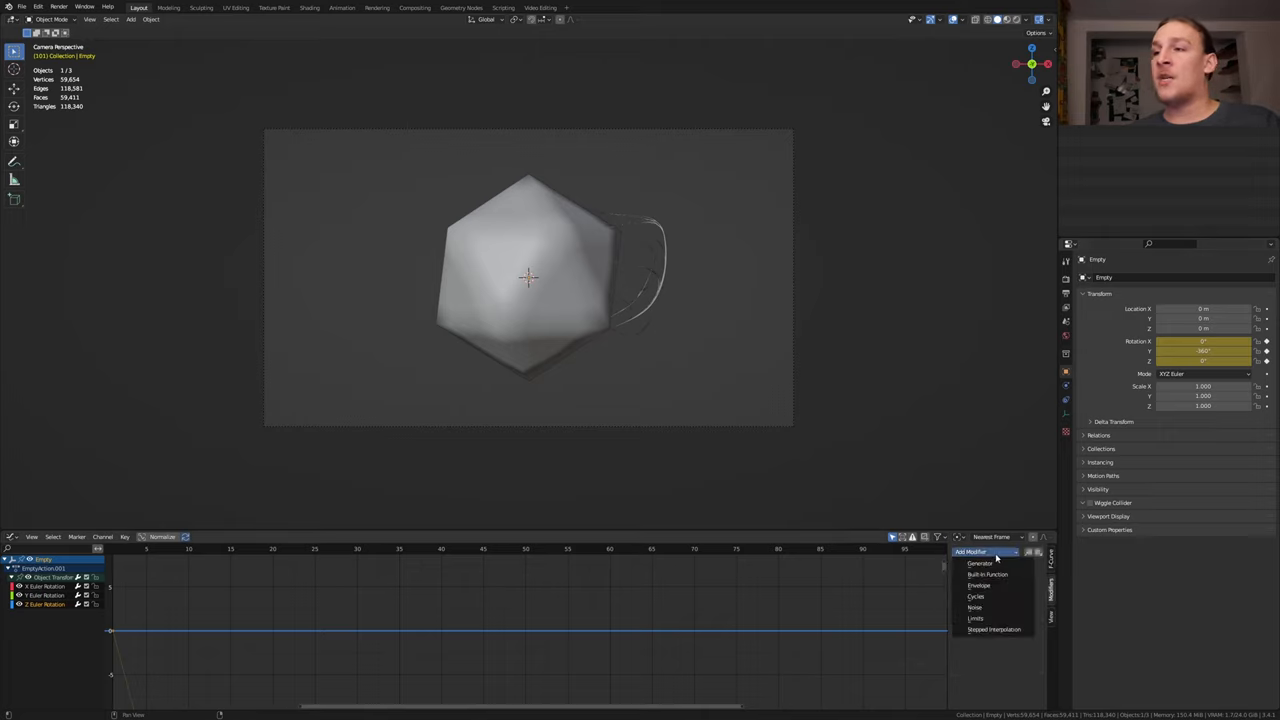
# Add a Noise modifier to the Empty's rotation curves and adjust its settings for an irregular wobble.
pyautogui.click(974, 608)
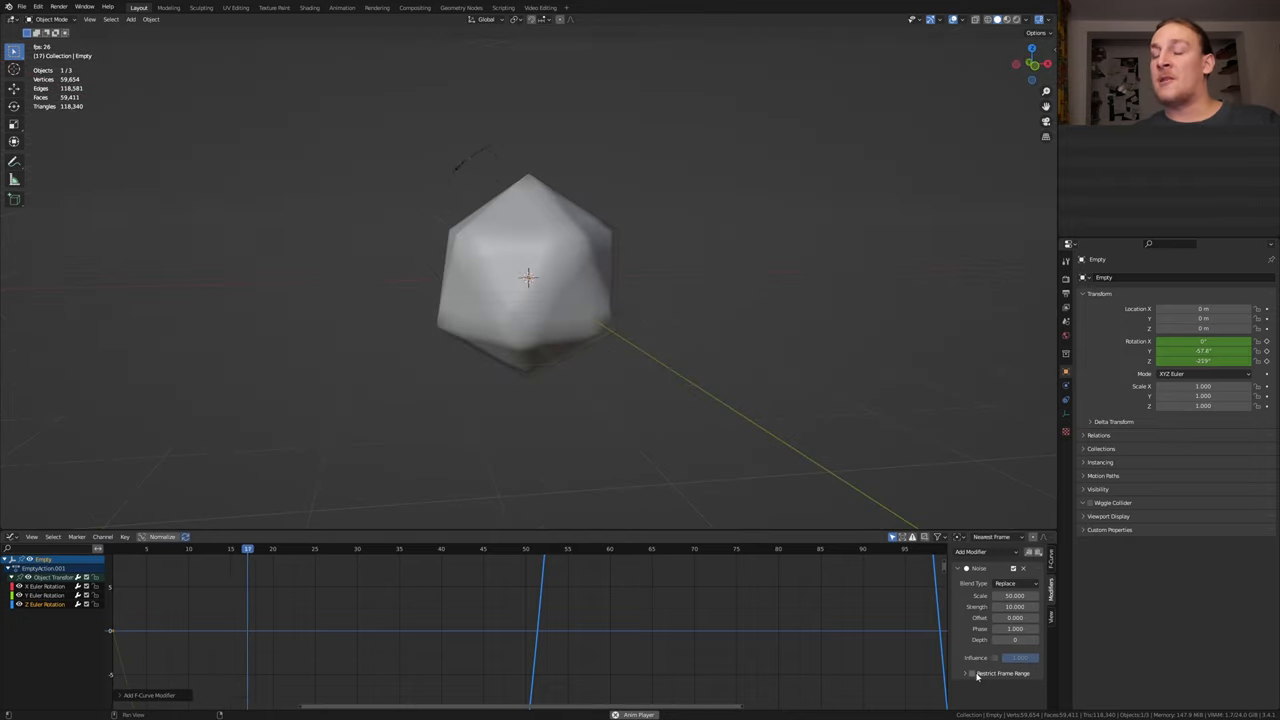
pyautogui.click(968, 672)
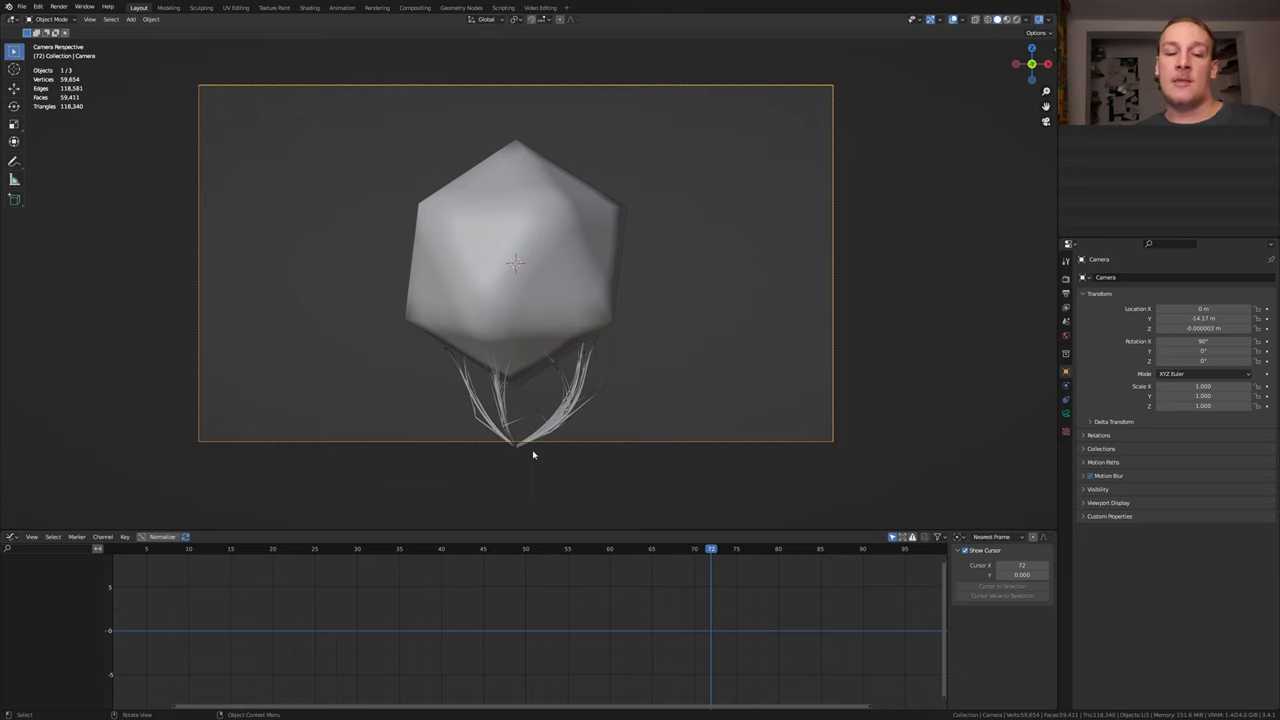
# Select the blob and reopen its node tree in the Geometry Nodes workspace.
pyautogui.press('g')
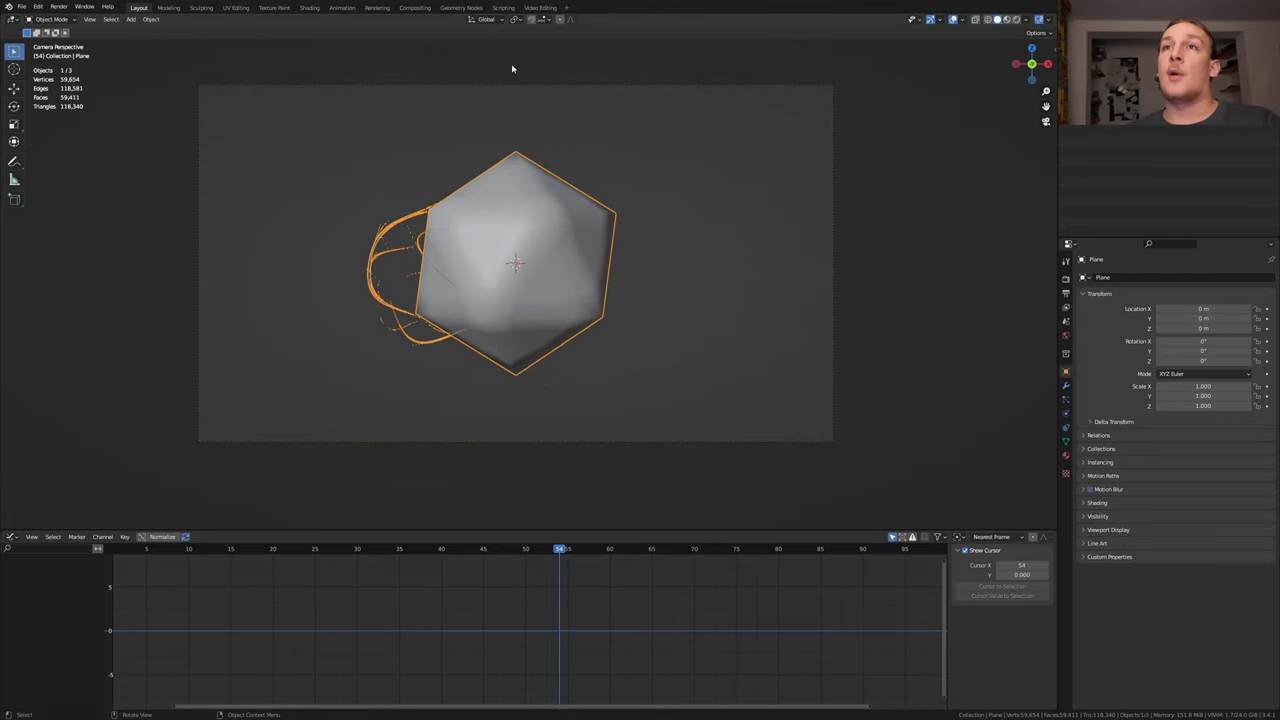
pyautogui.click(460, 8)
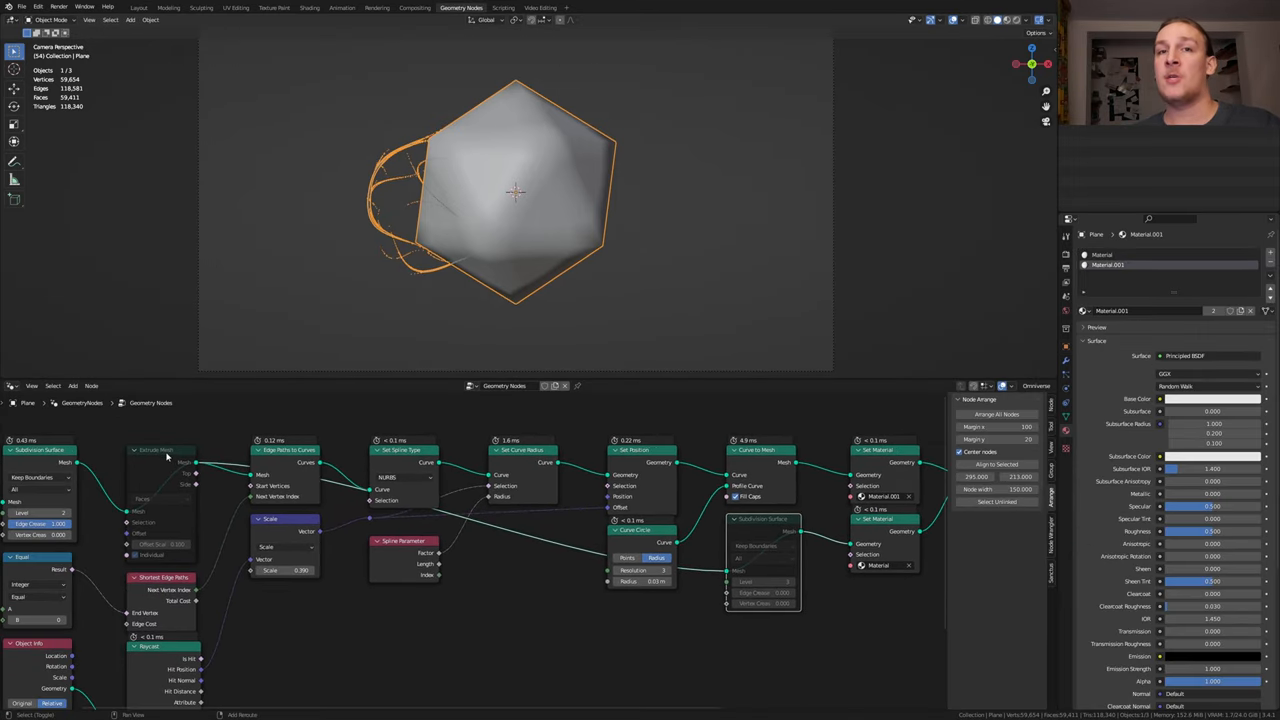
# Unmute the subdivision node so the blob regains its full bubbly detail, then move to Shading.
pyautogui.click(312, 8)
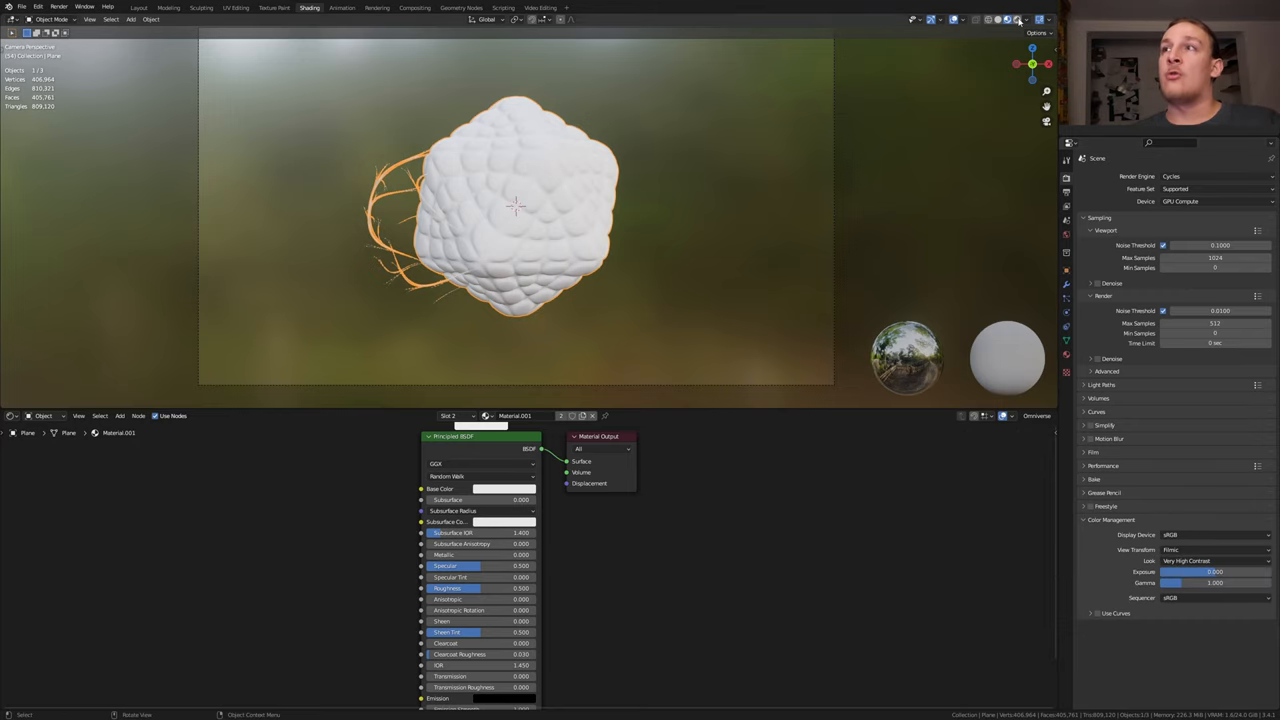
# Load the artist_workshop HDRI as the world's Environment Texture.
pyautogui.click(1238, 252)
pyautogui.write('shop_4k.exr')
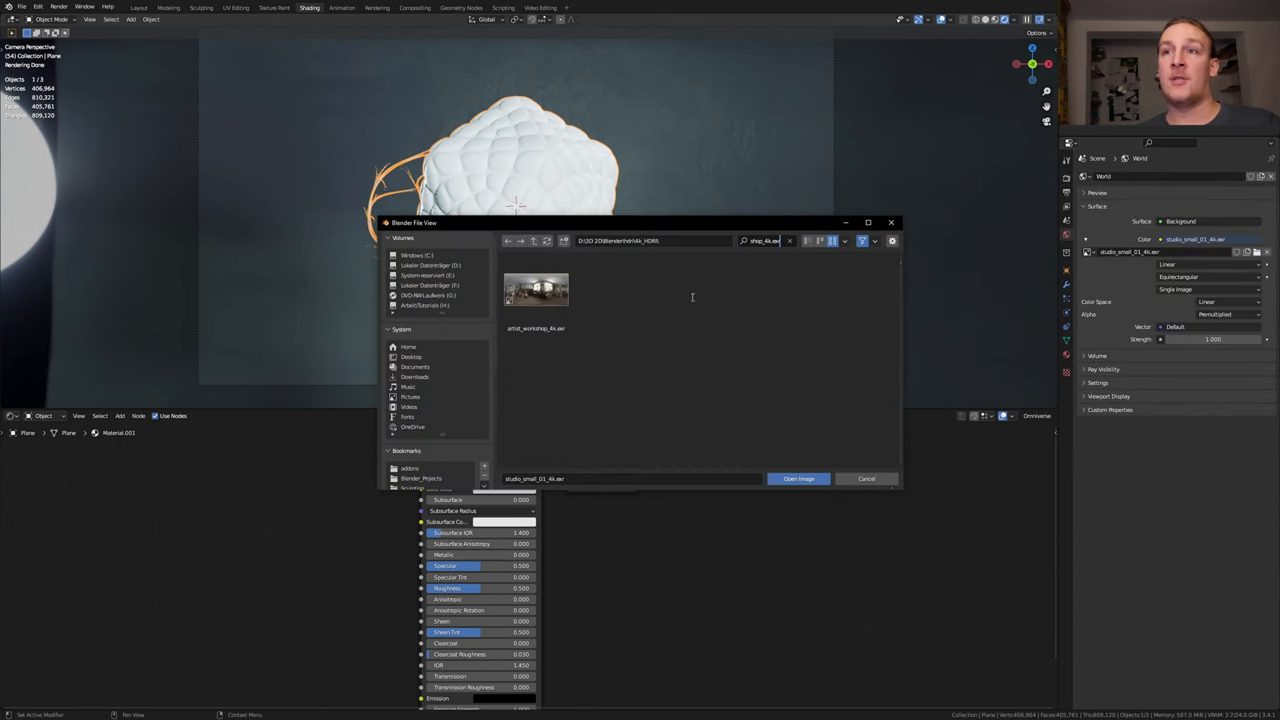
pyautogui.click(798, 478)
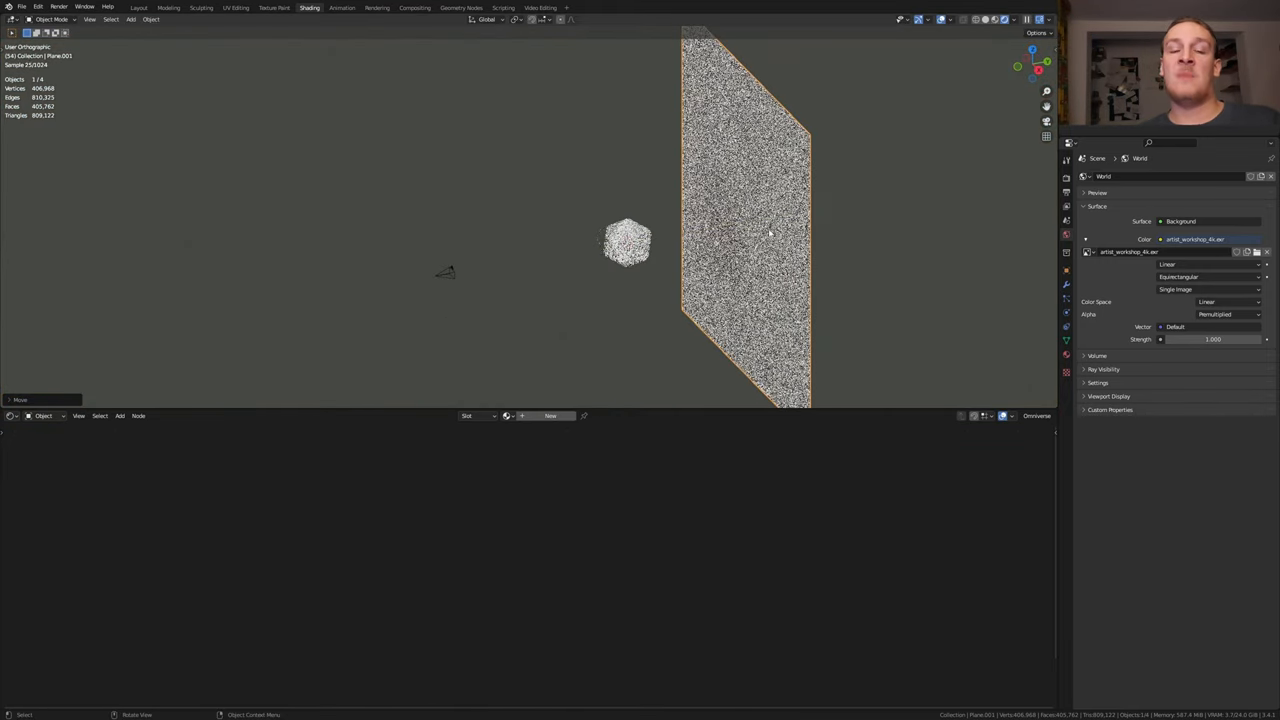
# From the camera view, add an Area light above the blob.
pyautogui.click(120, 416)
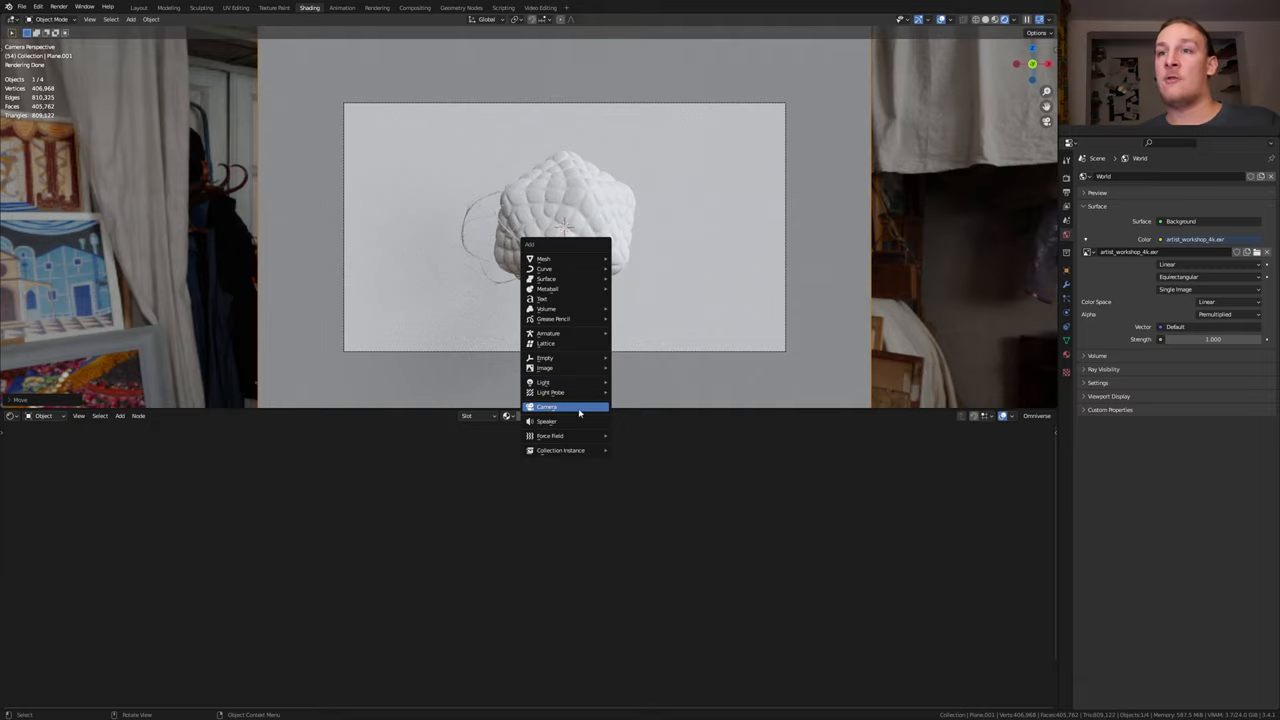
pyautogui.click(548, 406)
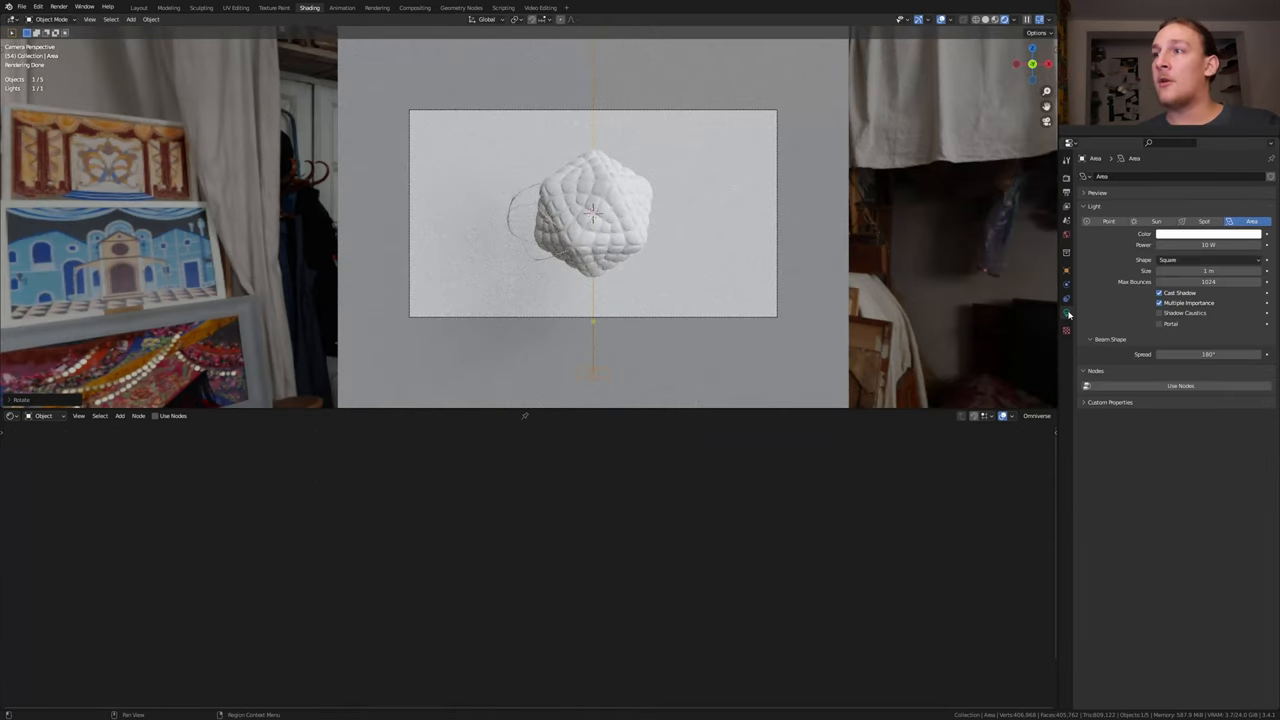
# Adjust the area light's Power and Rotation values so it lights the blob.
pyautogui.doubleClick(1204, 246)
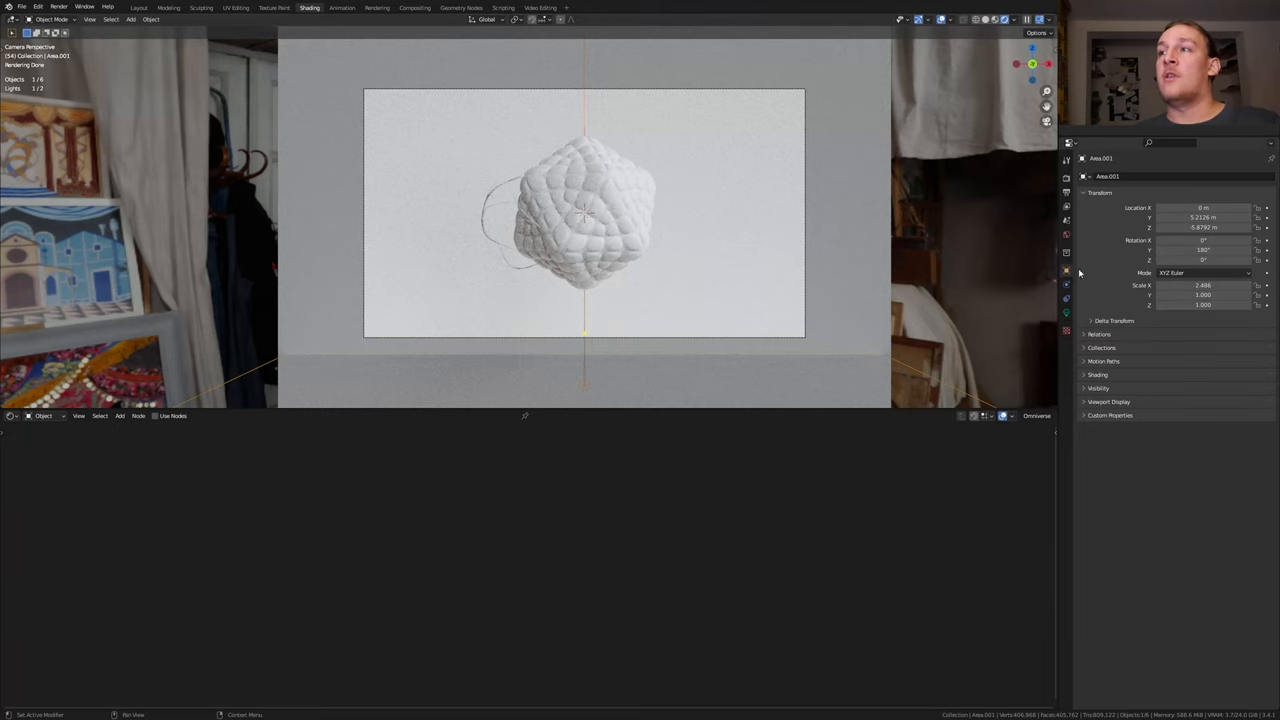
pyautogui.doubleClick(1204, 228)
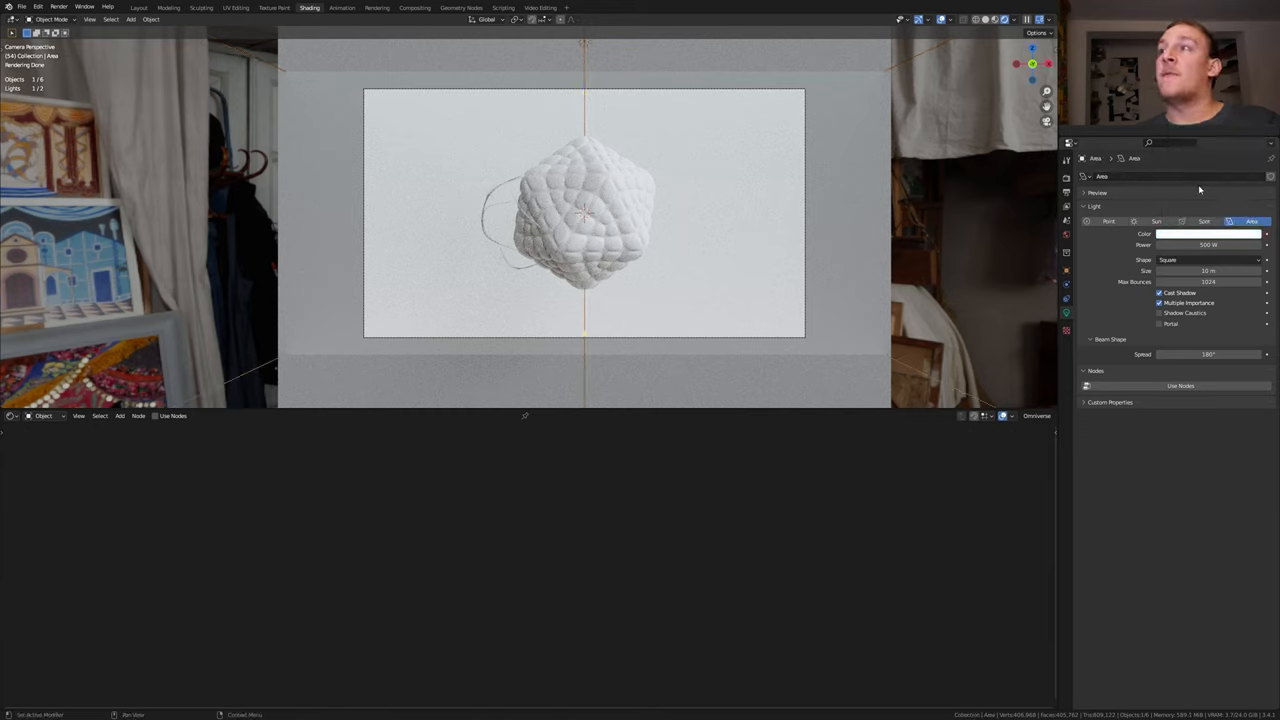
pyautogui.click(1208, 232)
pyautogui.write('g')
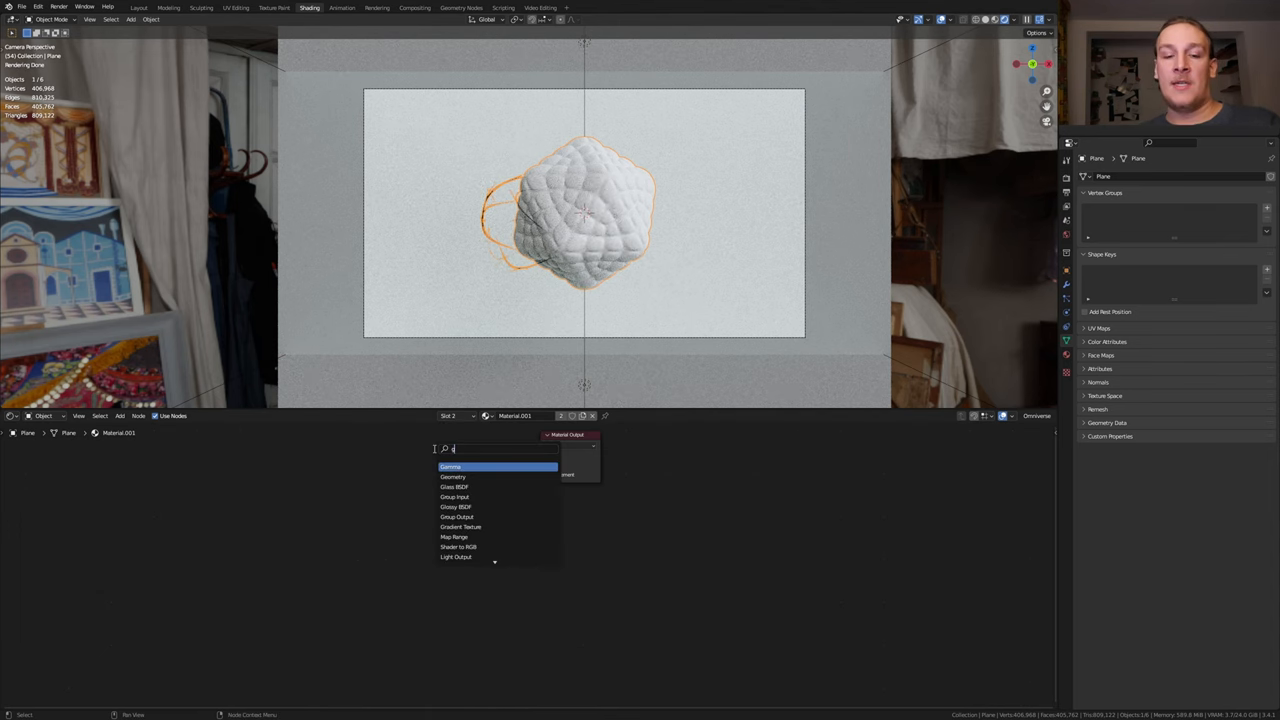
# Add a Glass BSDF, wire it to the Material Output and set its colour to light blue.
pyautogui.click(454, 486)
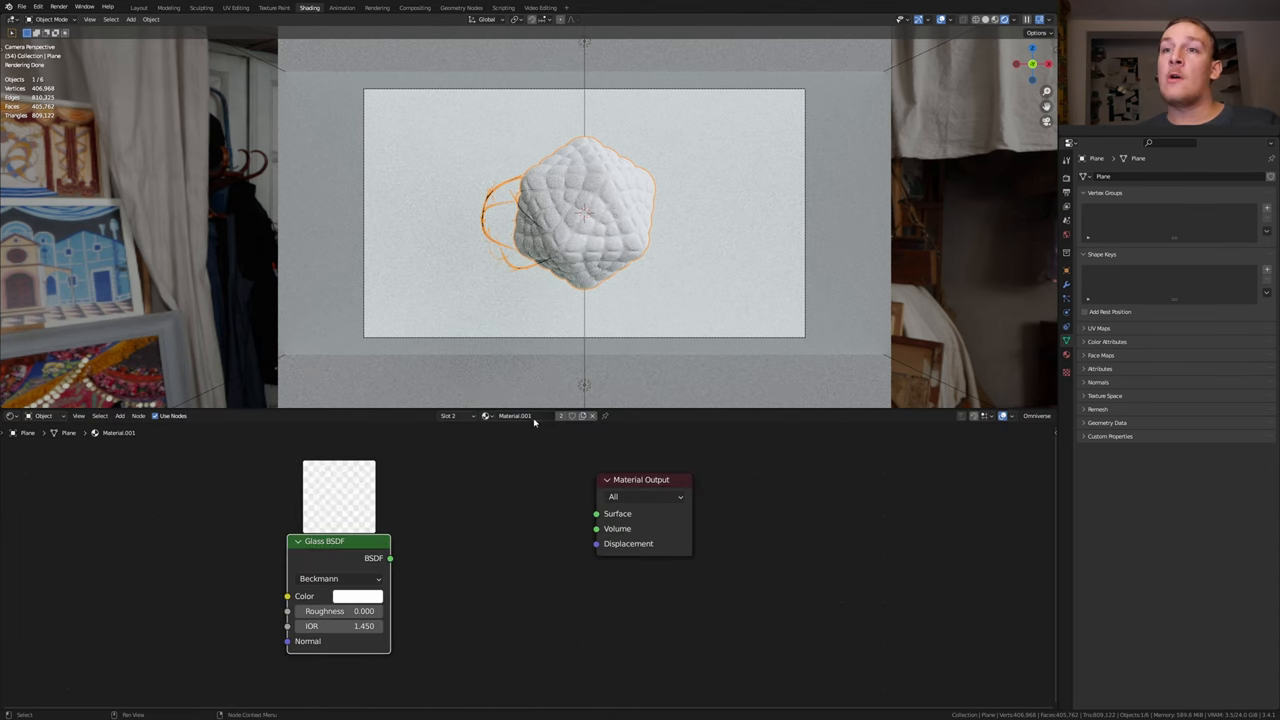
pyautogui.moveTo(388, 558); pyautogui.dragTo(532, 528)
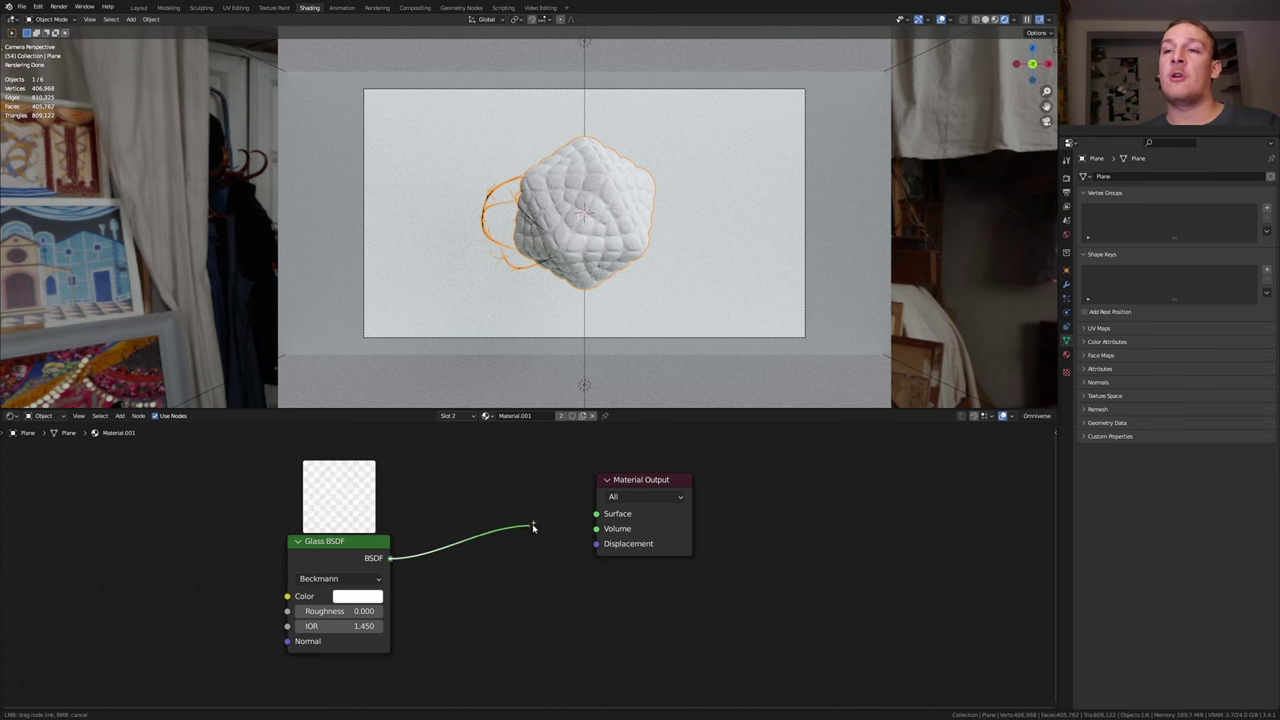
pyautogui.click(356, 596)
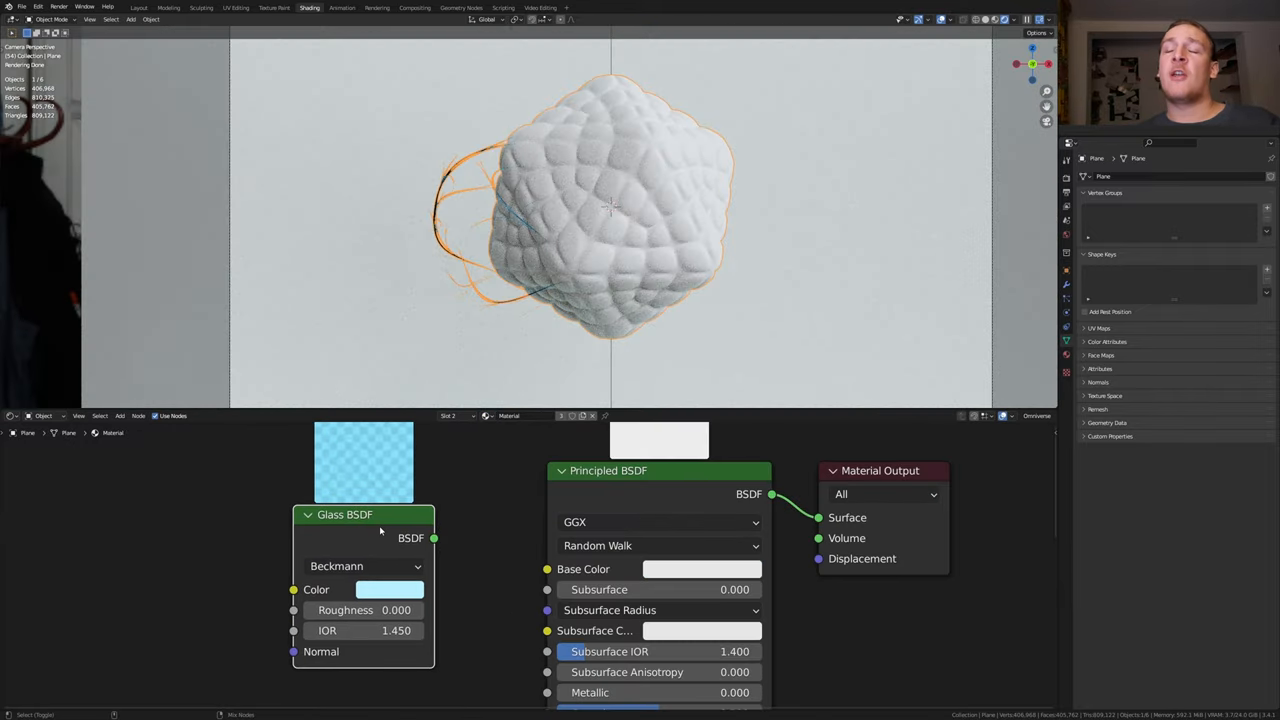
pyautogui.click(390, 588)
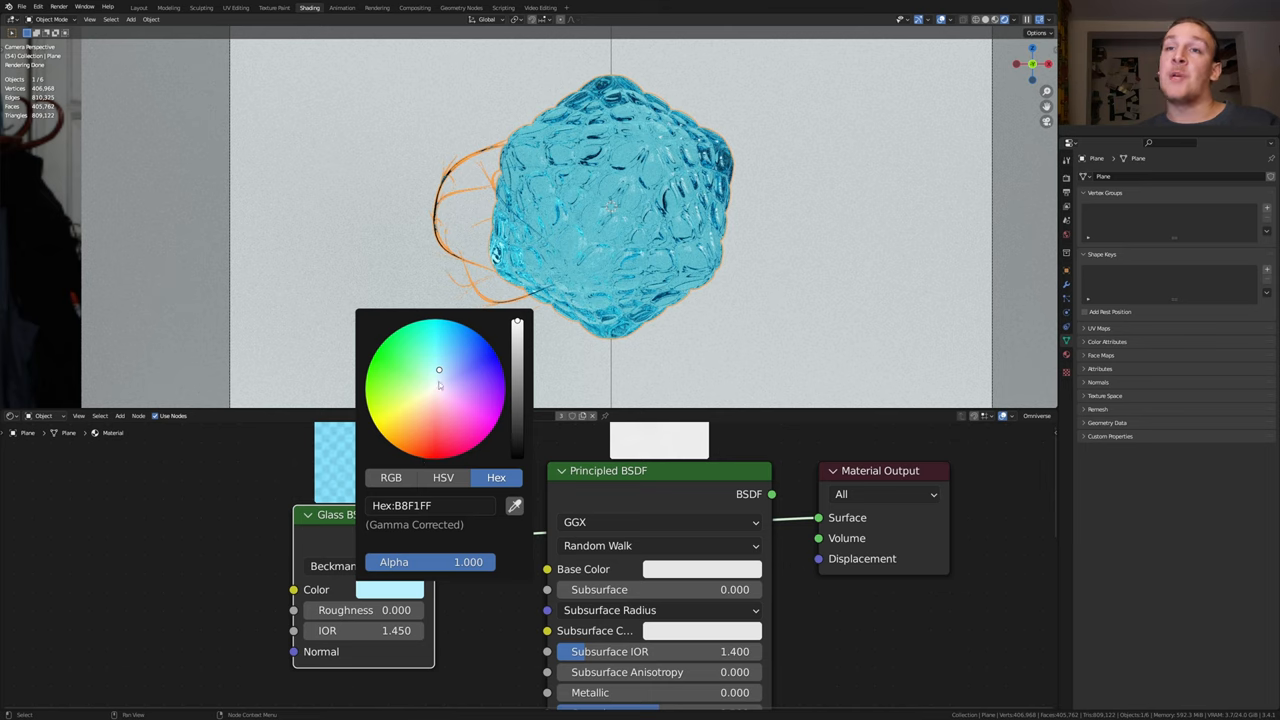
pyautogui.click(414, 8)
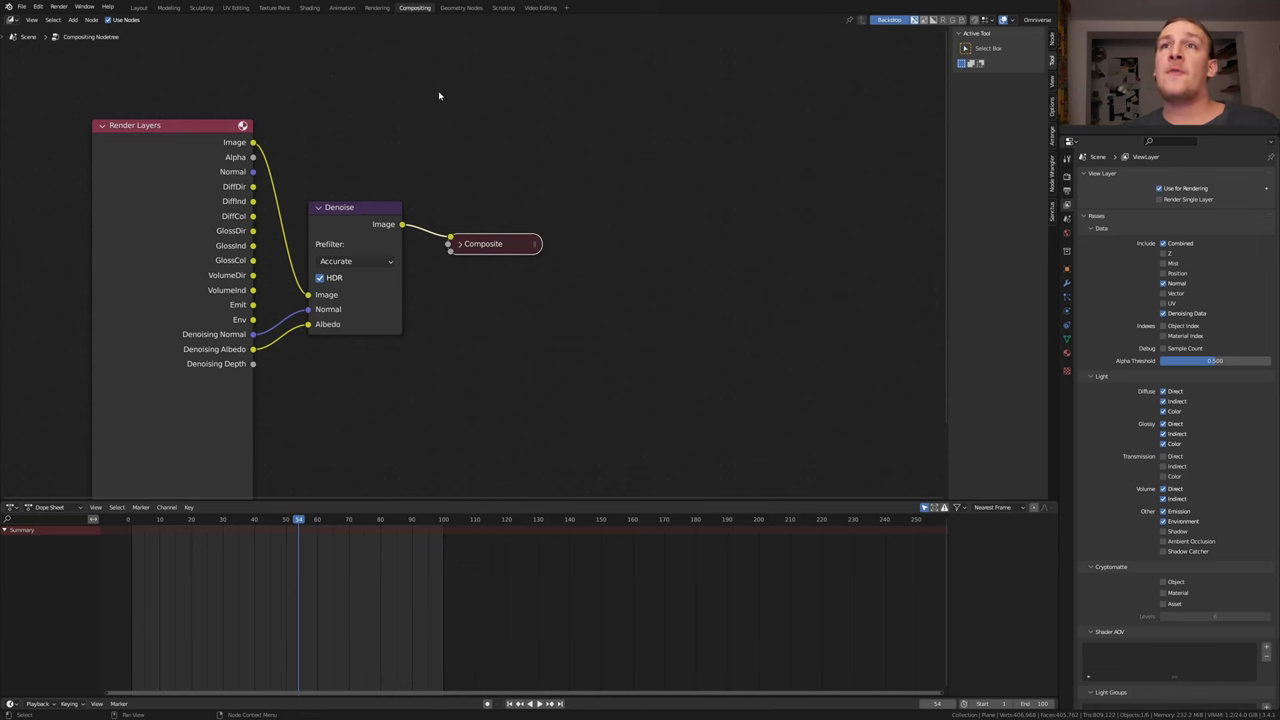
pyautogui.moveTo(244, 40)
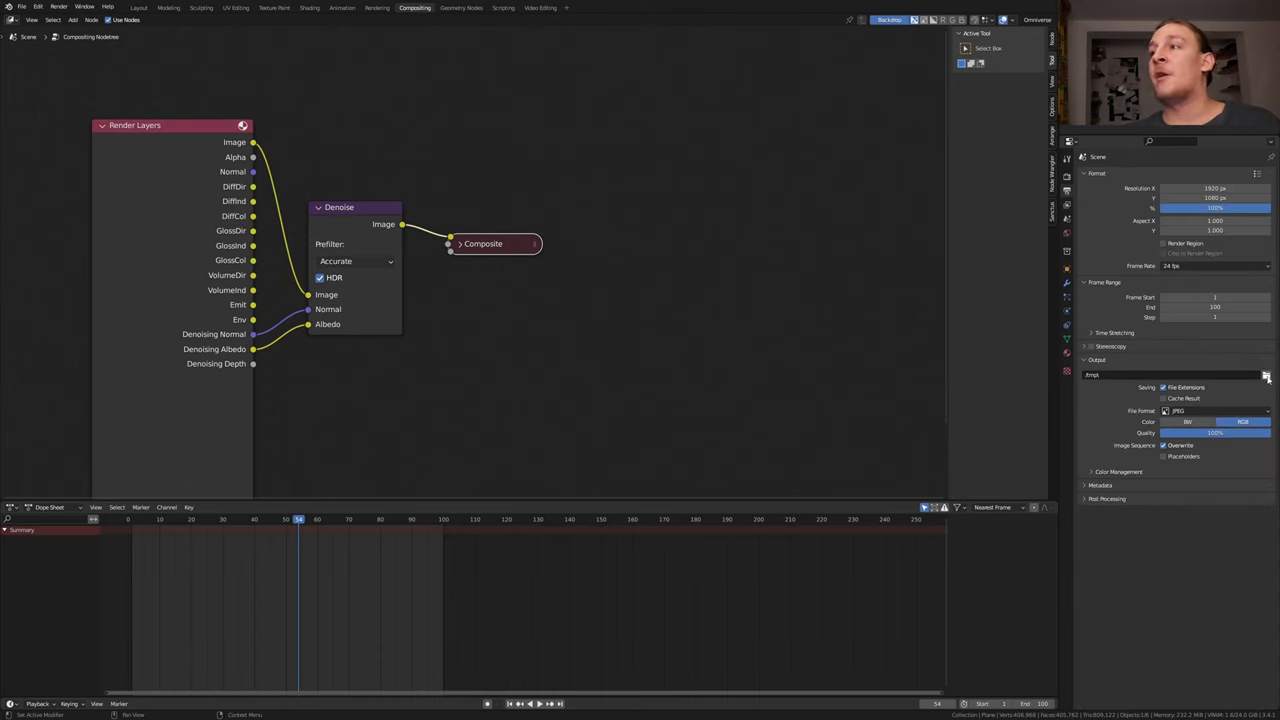
# Point the render output path to the rendered-images folder, keeping PNG RGBA.
pyautogui.click(1266, 374)
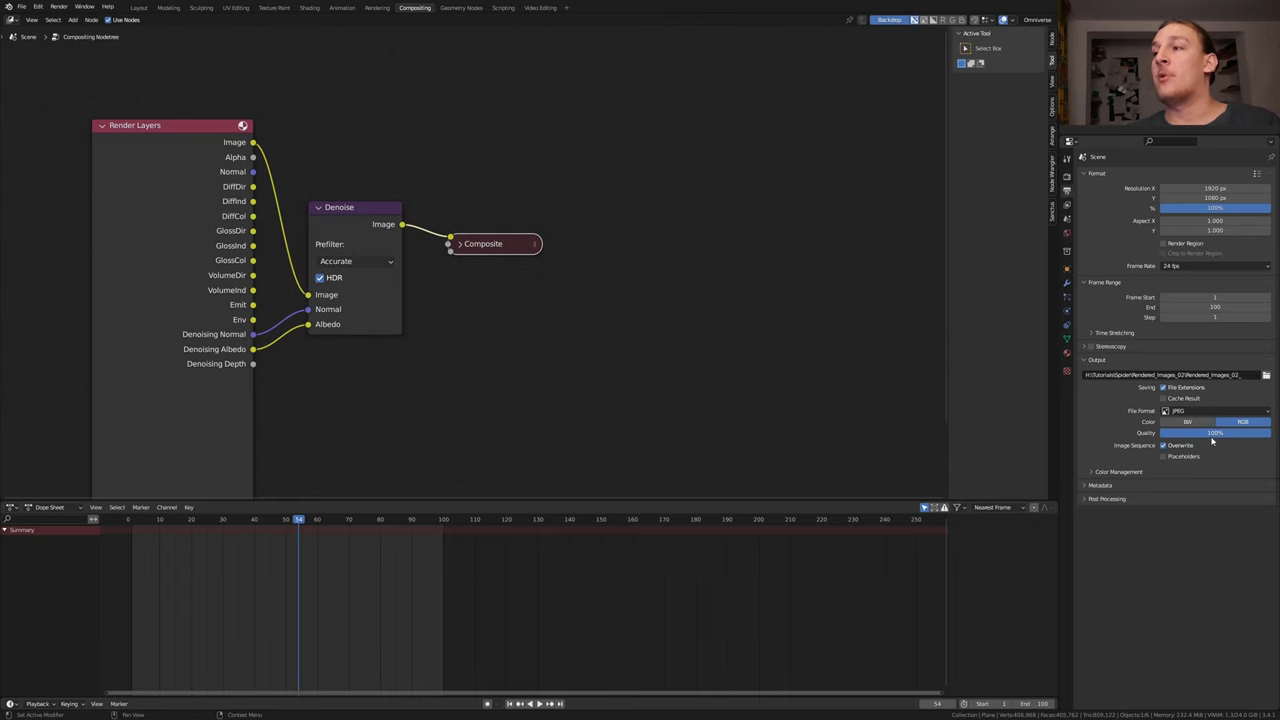
# In Render Properties, expand the Performance panel to reach Persistent Data.
pyautogui.click(58, 8)
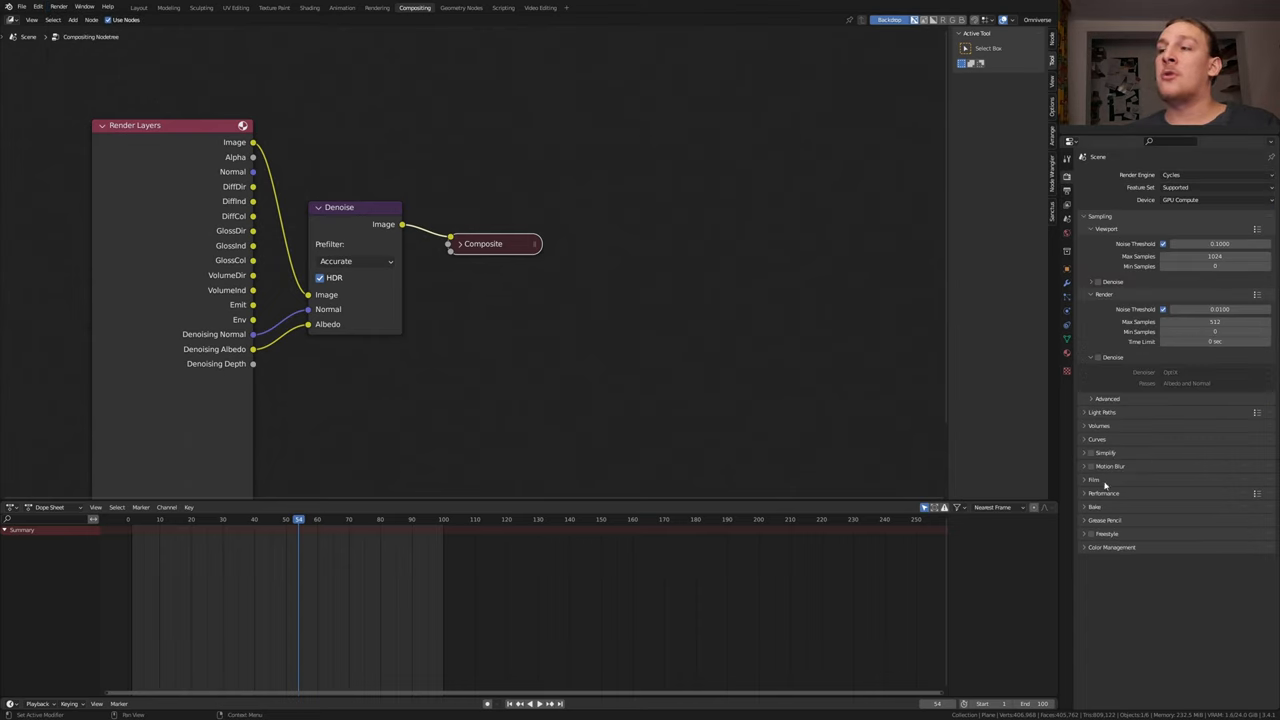
pyautogui.click(1104, 492)
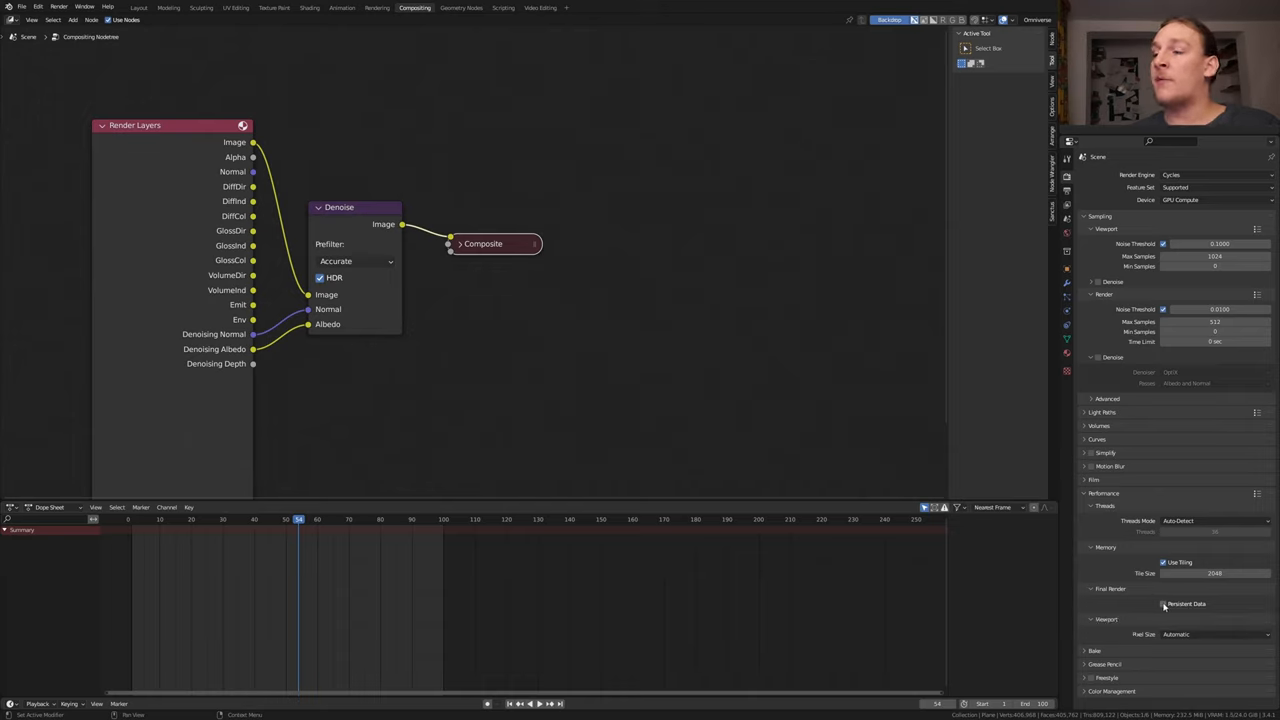
pyautogui.moveTo(1164, 604)
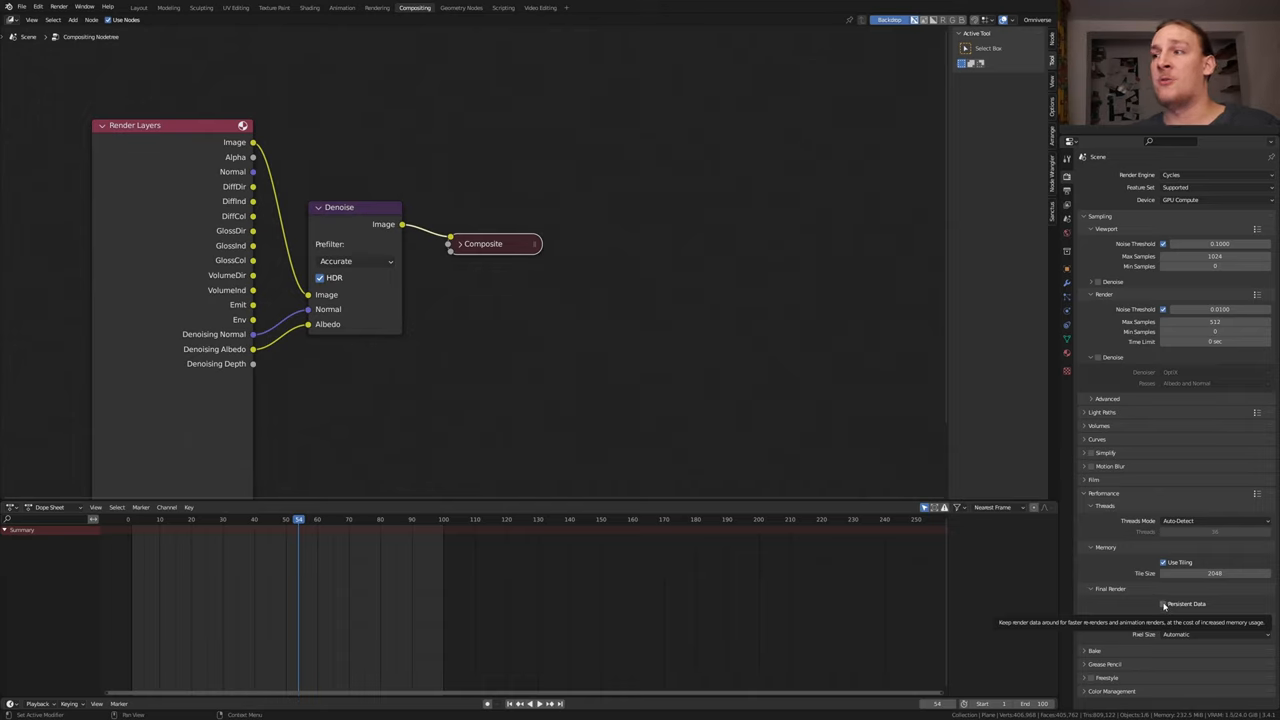